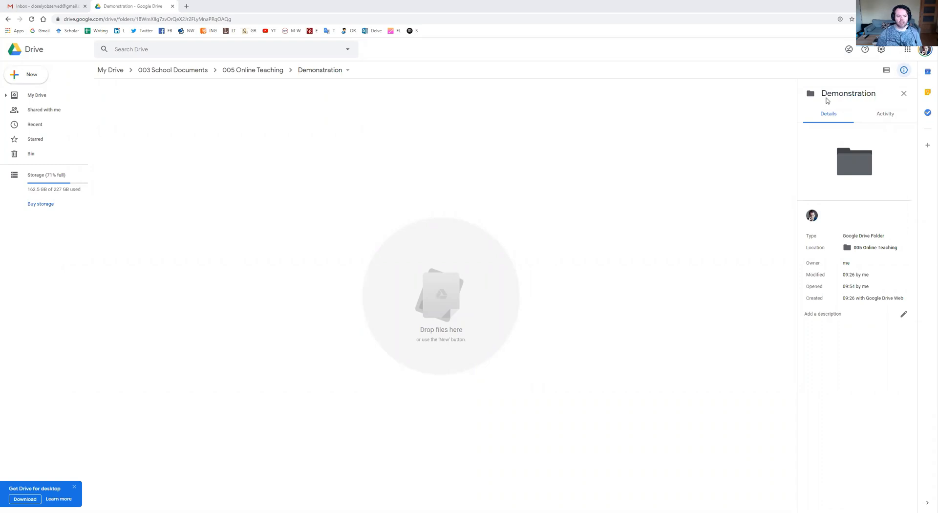
pyautogui.moveTo(173, 70)
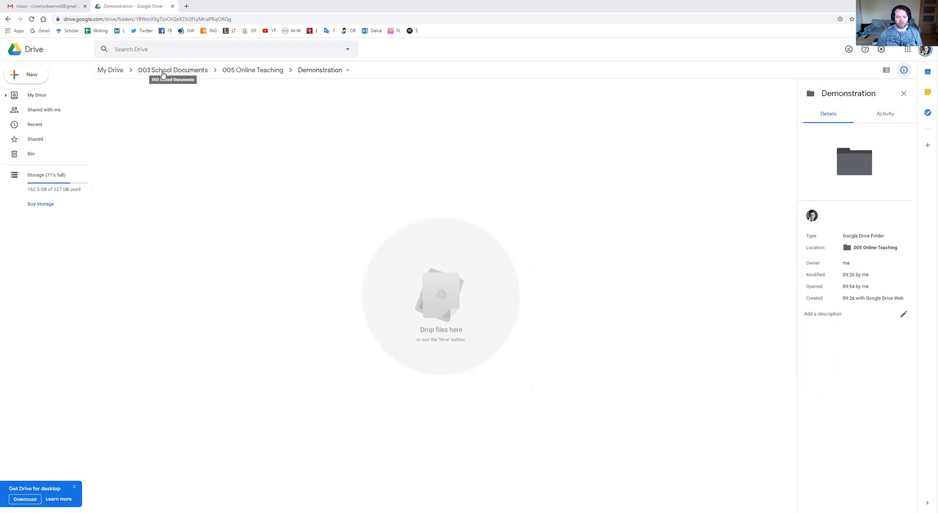
pyautogui.moveTo(305, 69)
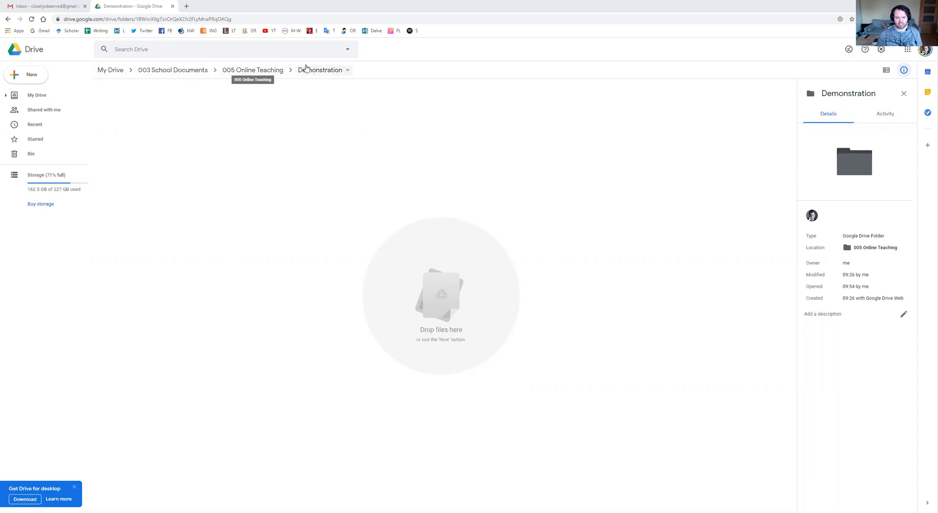
pyautogui.moveTo(207, 125)
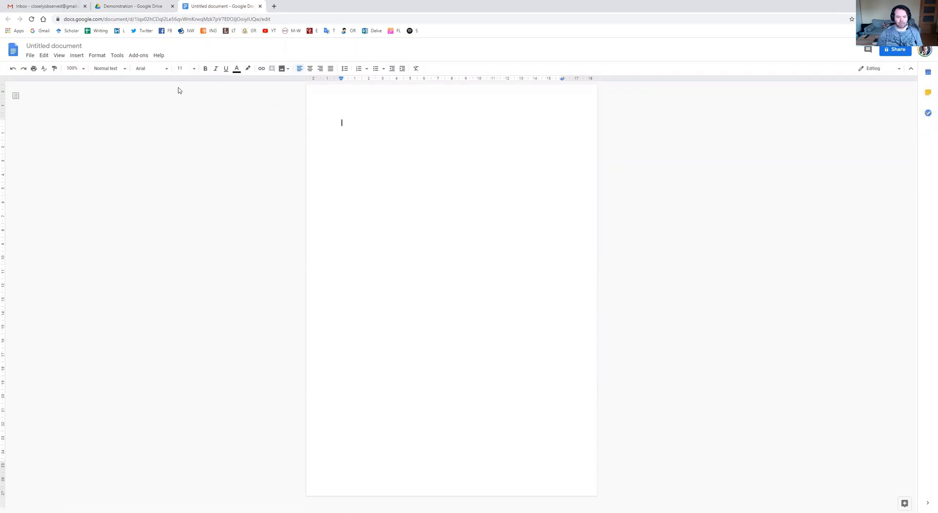
# Step: Insert a 1x5 table and enter 'Endangered Animals Fact Sheet' in its top row
pyautogui.click(76, 55)
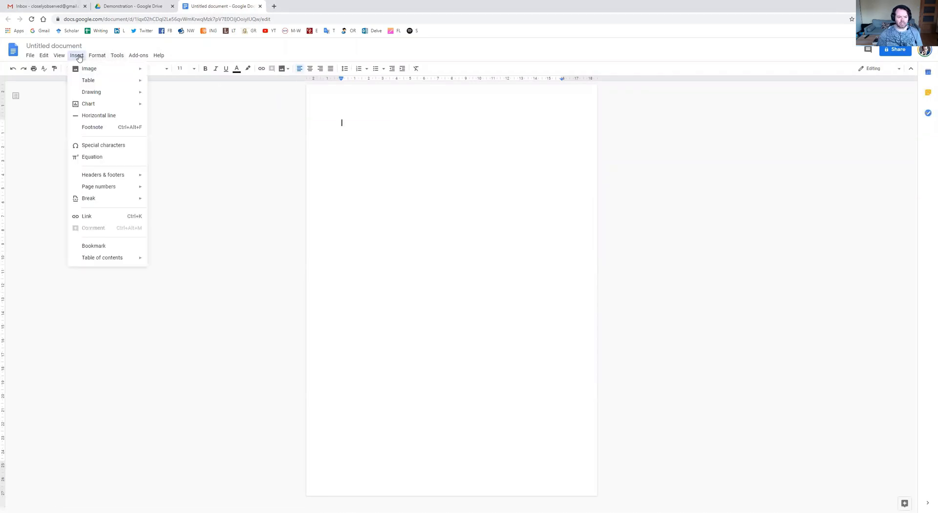
pyautogui.moveTo(88, 79)
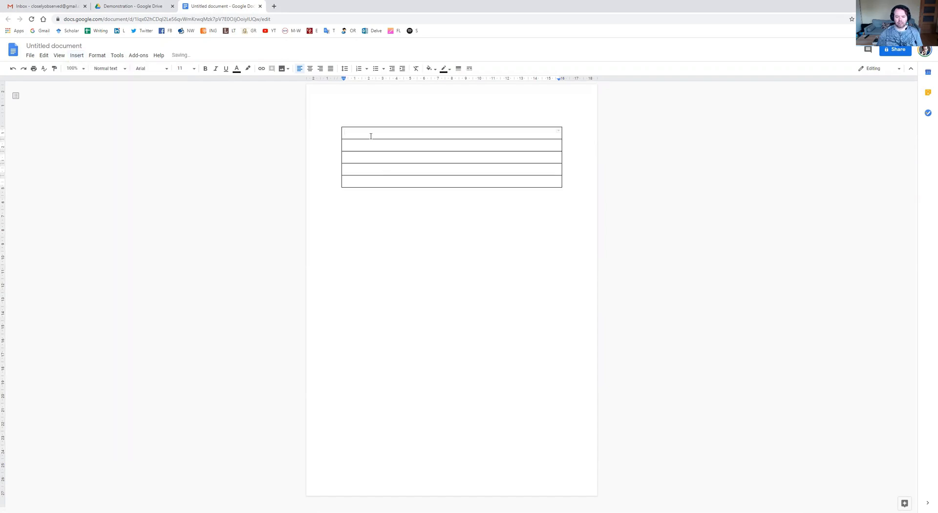
pyautogui.write('E')
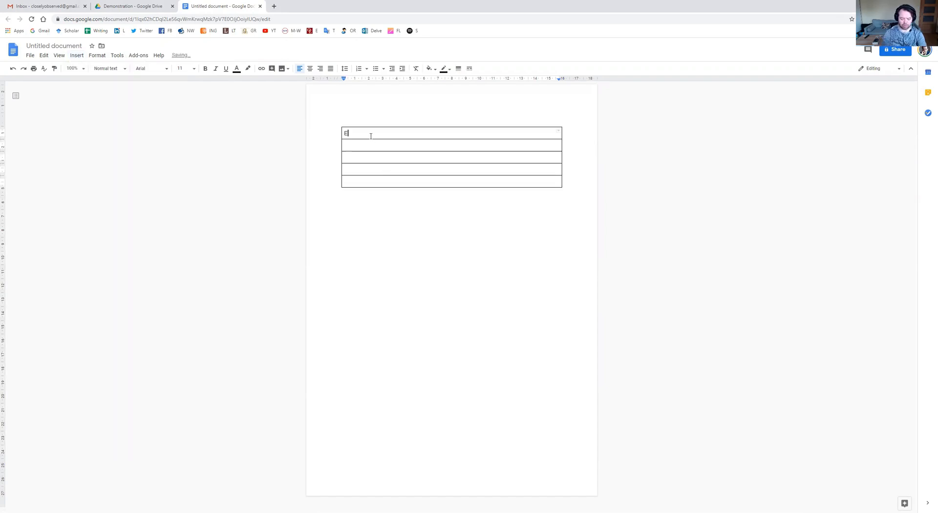
pyautogui.write('ndangered A')
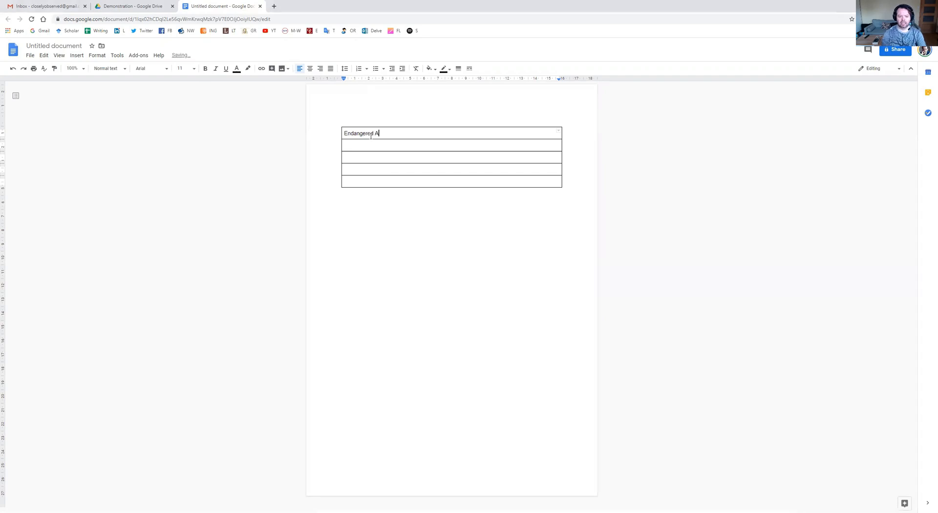
pyautogui.write('nimal')
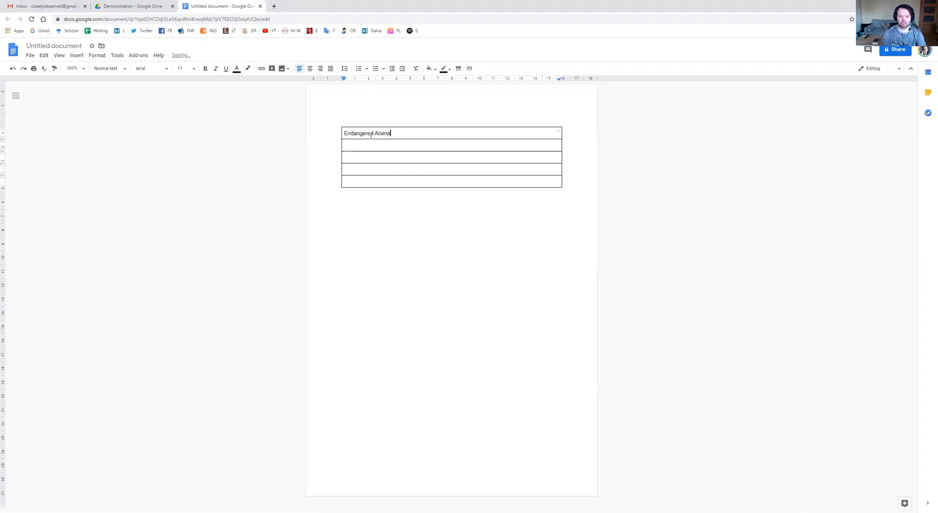
pyautogui.write('s Fact Sheet')
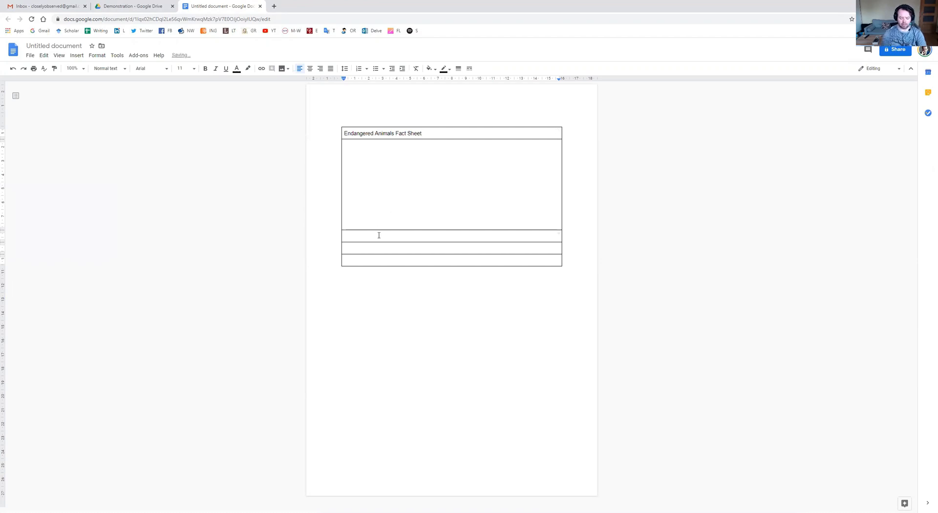
# Step: Fill rows two to five with prompts: name of the animal, where it lives and what it eats, why endangered
pyautogui.write('Name of the')
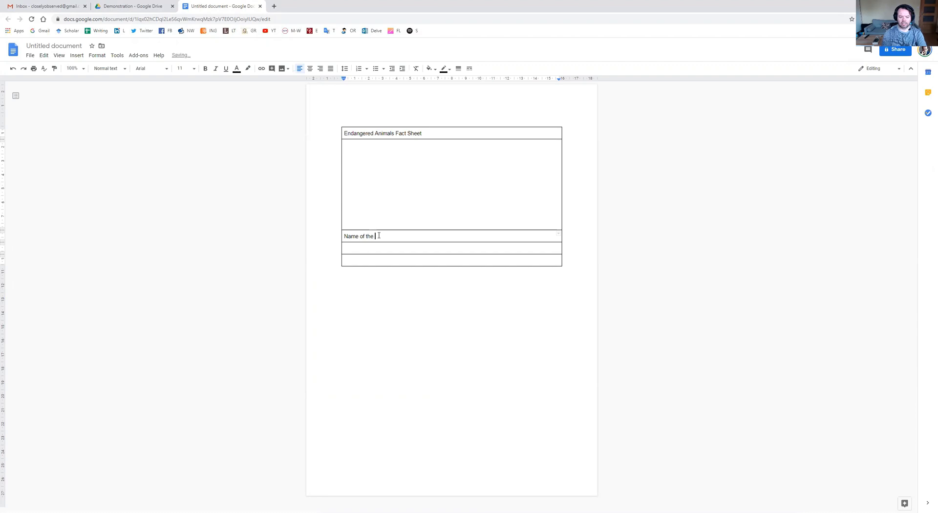
pyautogui.write('animal:')
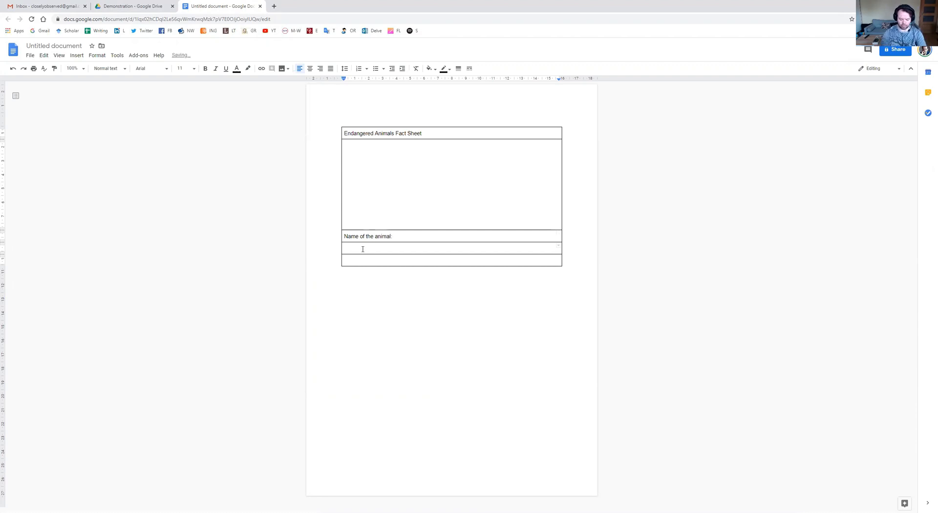
pyautogui.write('Where does it')
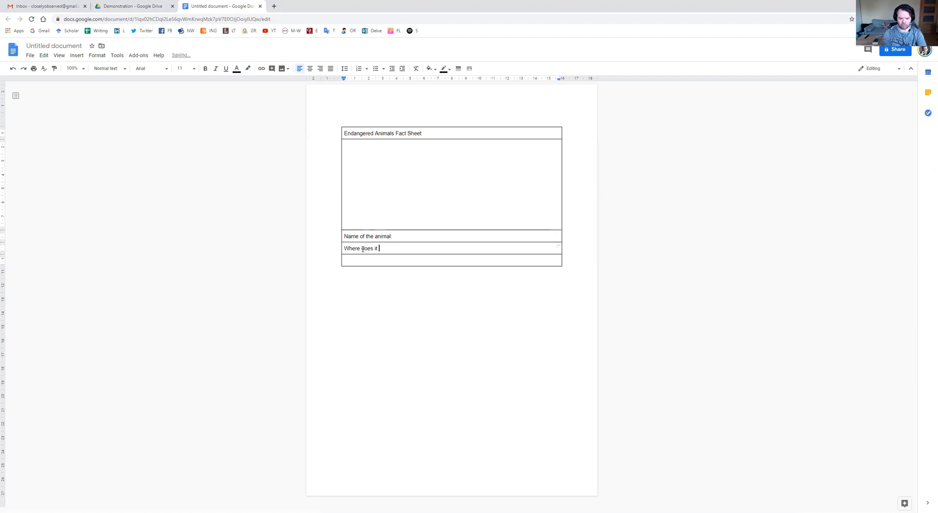
pyautogui.write('live? What does it eat?')
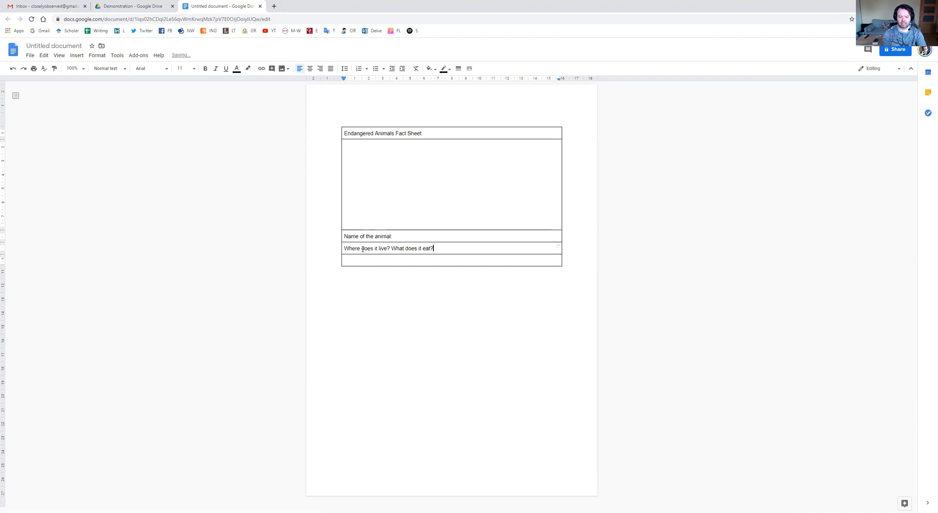
pyautogui.write('Why is it endang')
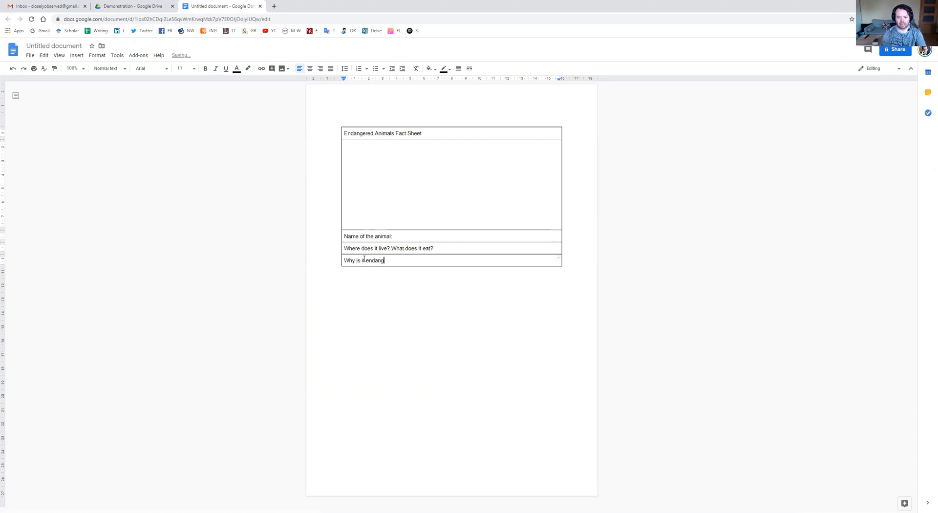
pyautogui.write('ered? What can we do to save it?')
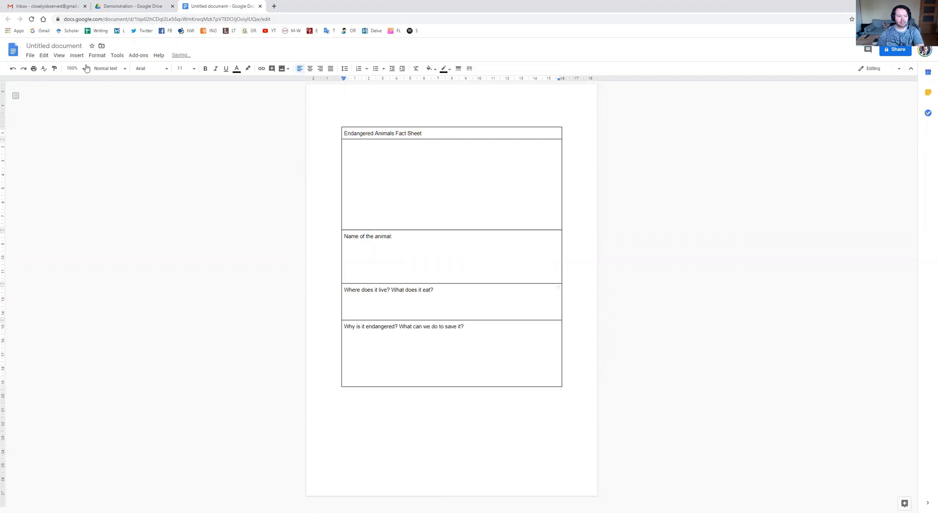
pyautogui.click(54, 46)
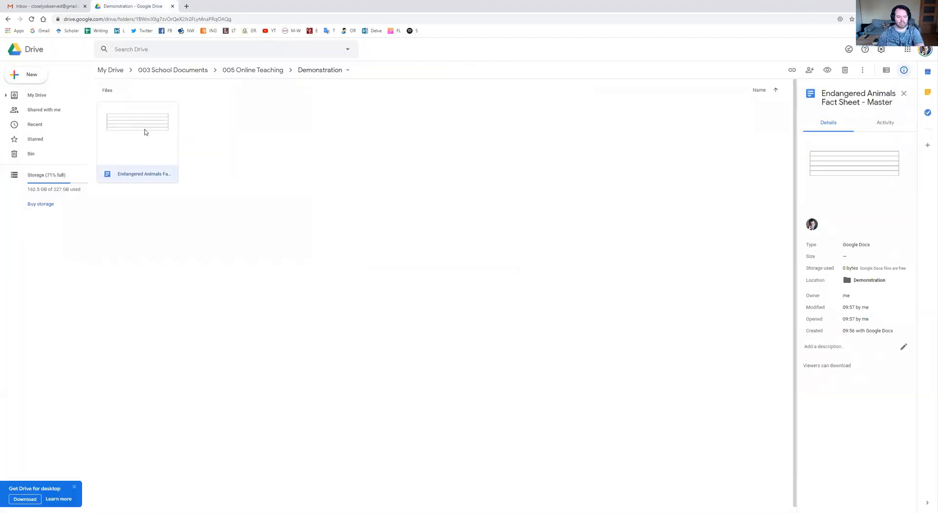
# Step: Make three successive copies of the master fact sheet via Make a copy
pyautogui.rightClick(138, 122)
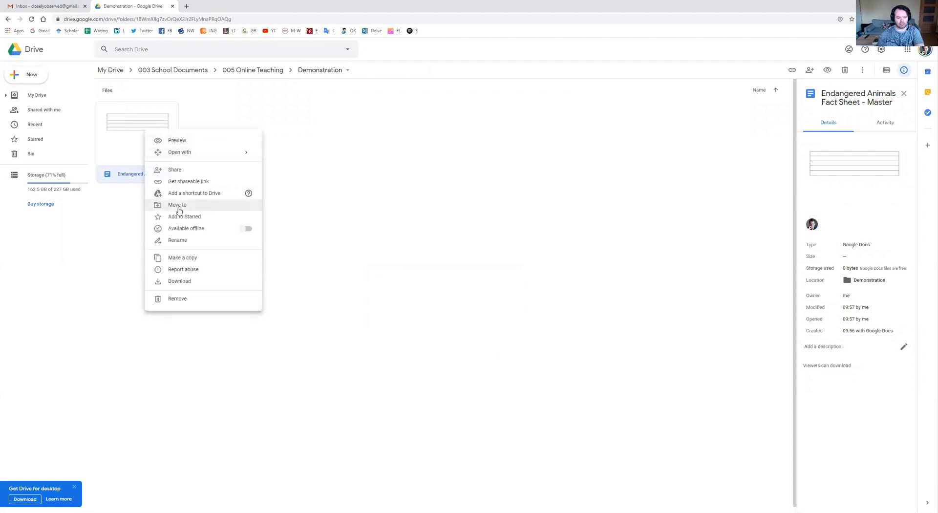
pyautogui.moveTo(183, 258)
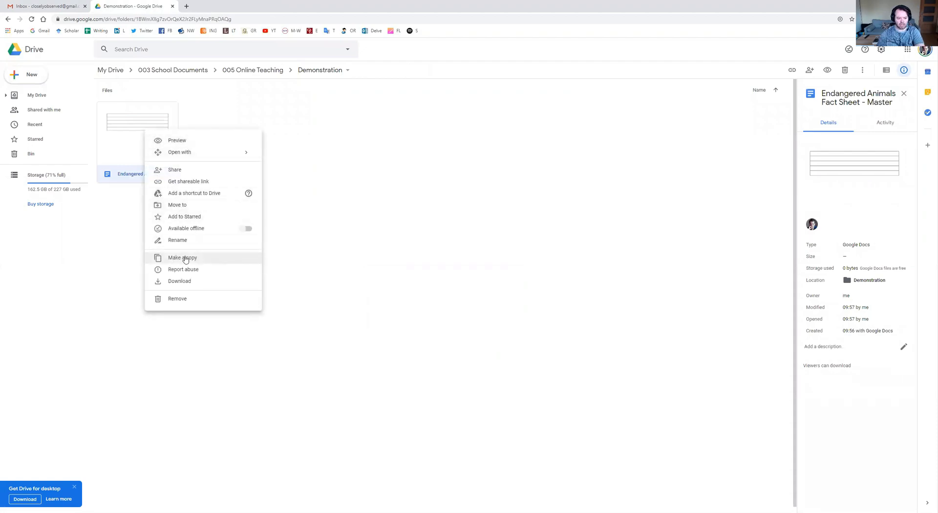
pyautogui.click(182, 257)
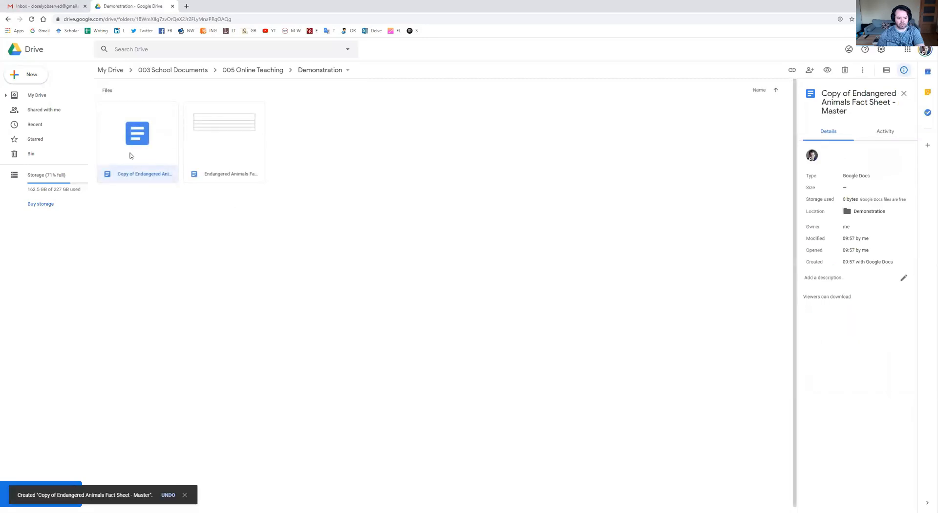
pyautogui.rightClick(137, 133)
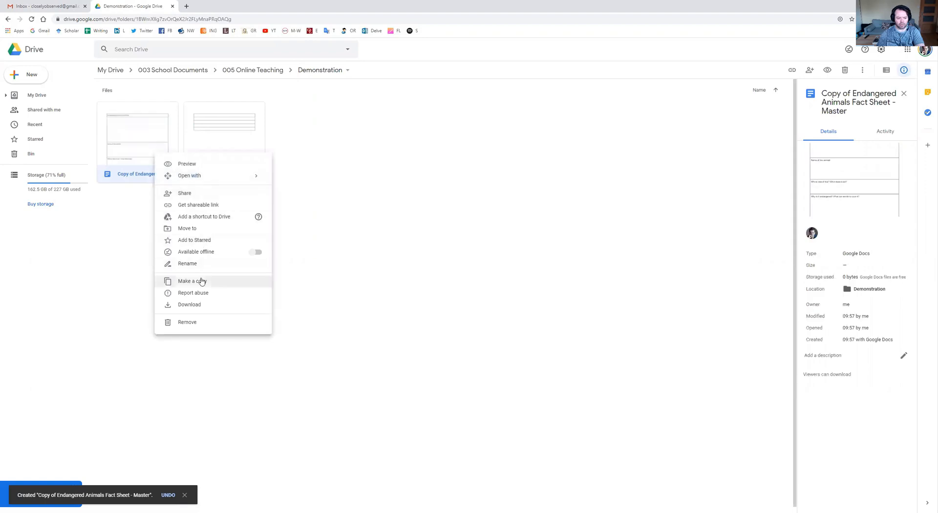
pyautogui.click(191, 281)
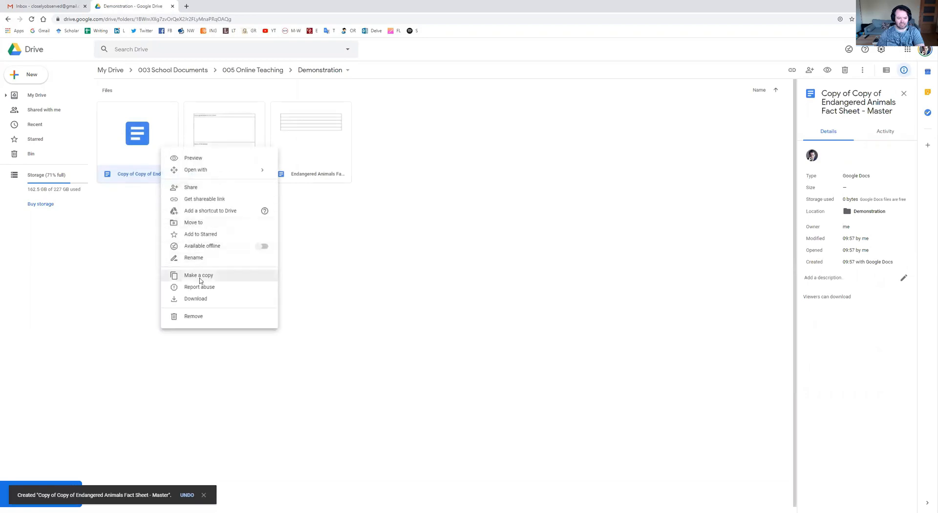
pyautogui.click(198, 275)
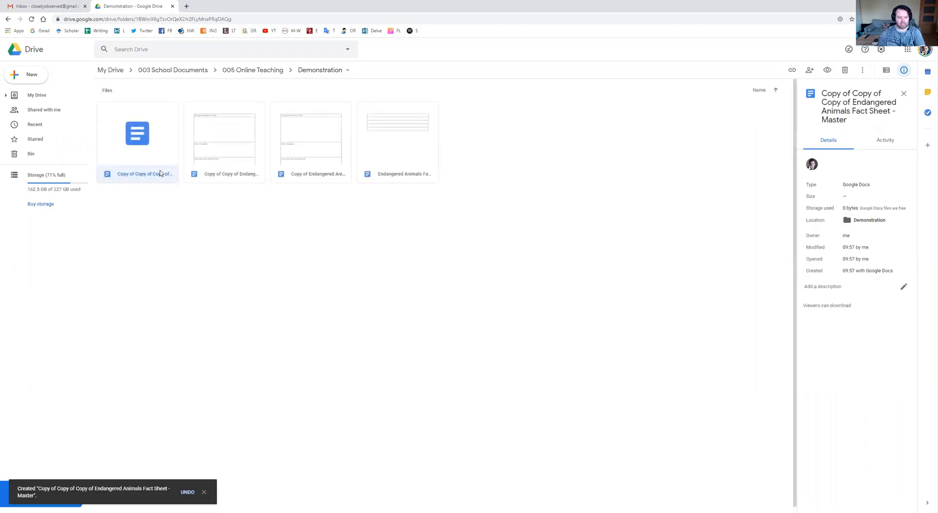
# Step: Rename the newest copy to 'Endangered Animals Fact Sheet - Demo'
pyautogui.rightClick(137, 142)
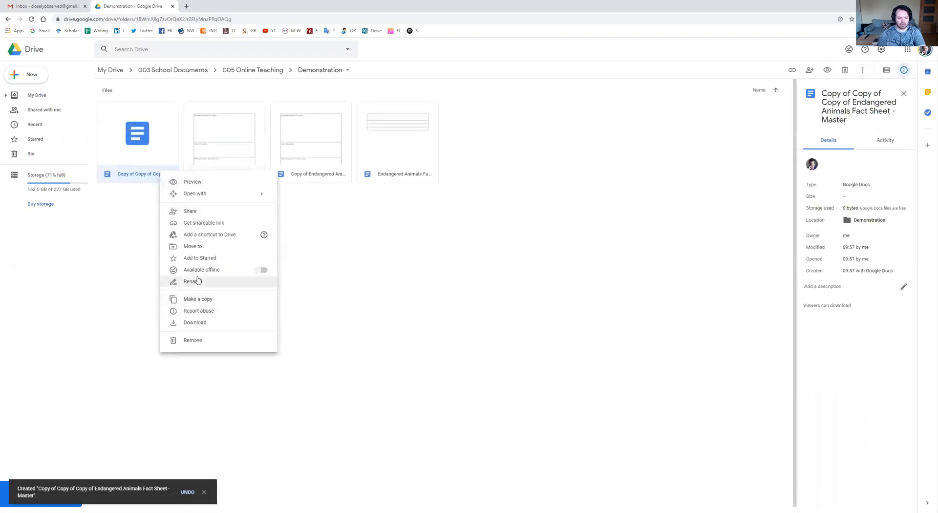
pyautogui.moveTo(225, 322)
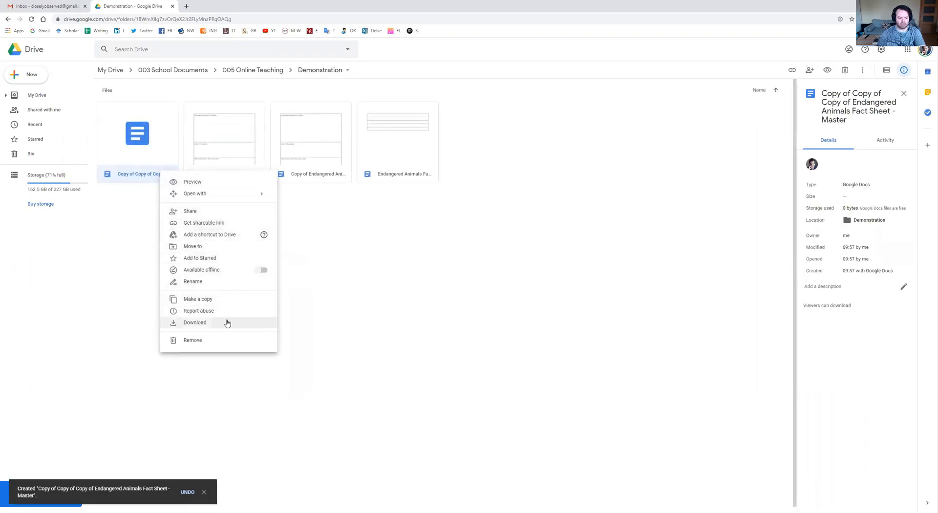
pyautogui.click(192, 281)
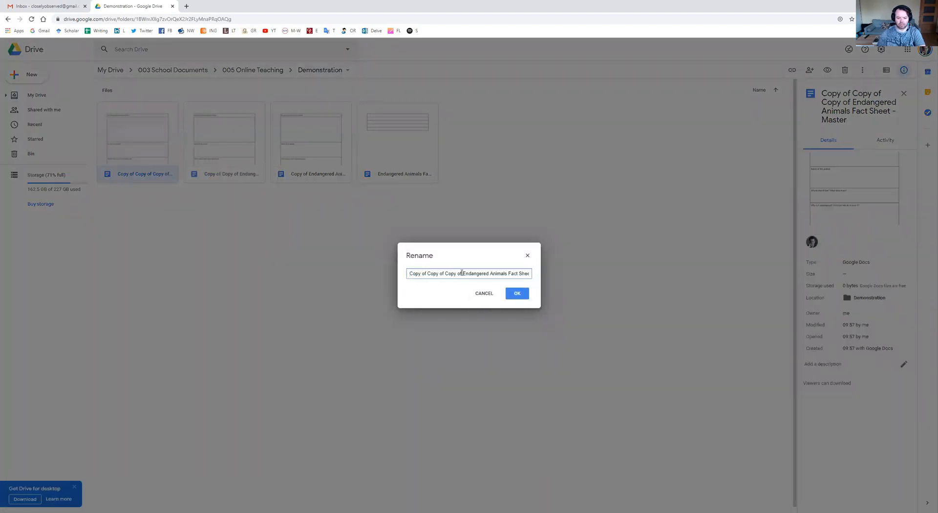
pyautogui.write('Endangered Animals Fact Sheet - Master')
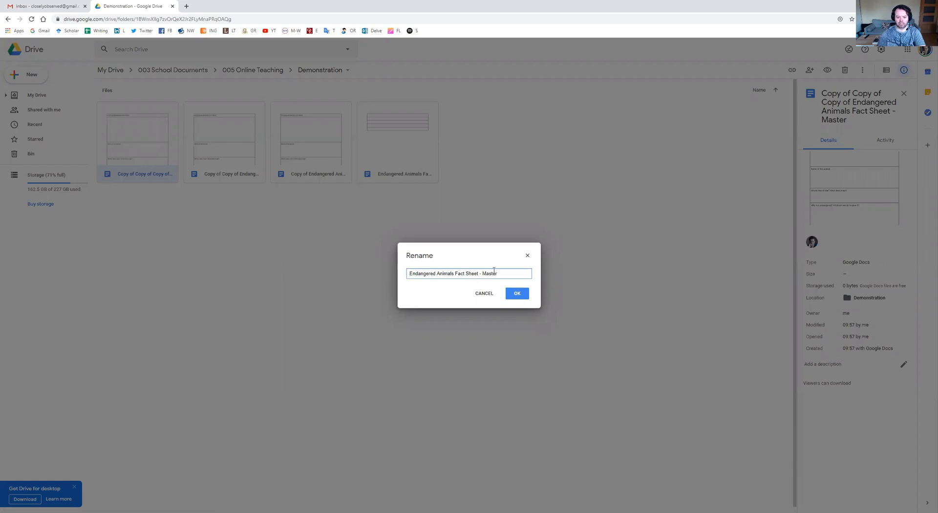
pyautogui.doubleClick(489, 274)
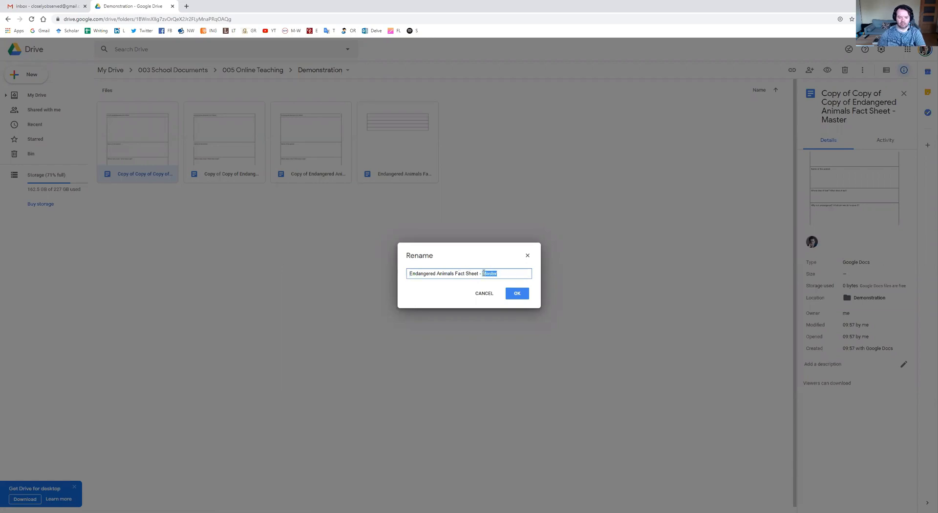
pyautogui.write('Demo')
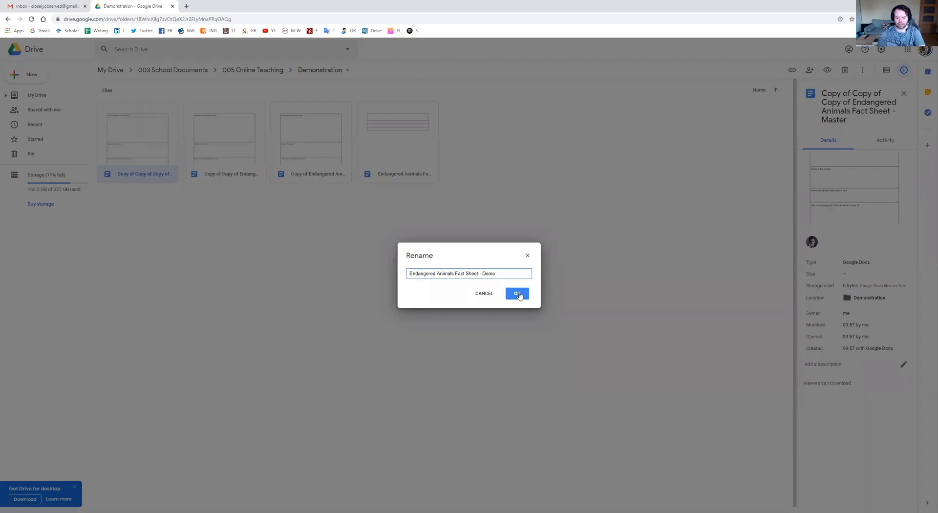
pyautogui.click(517, 293)
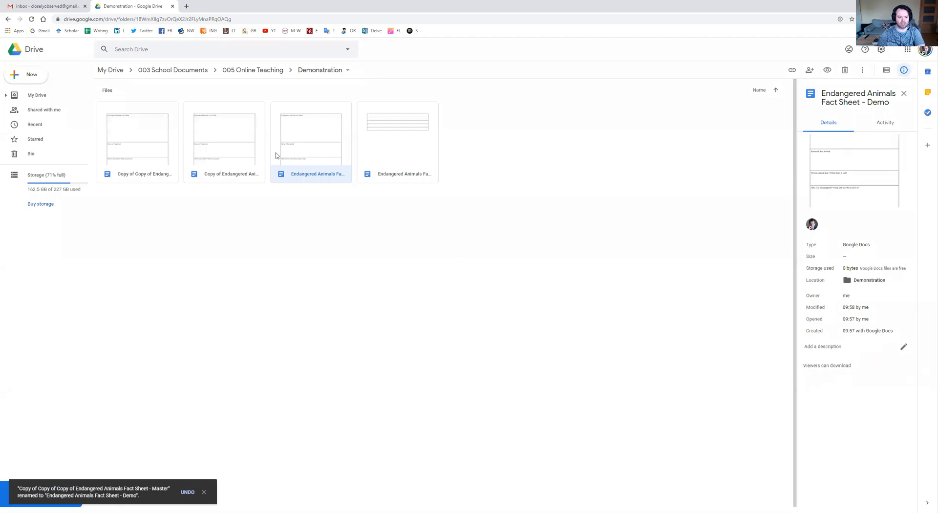
# Step: Rename the next copy to 'Endangered Animals Fact Sheet - Group One'
pyautogui.rightClick(138, 138)
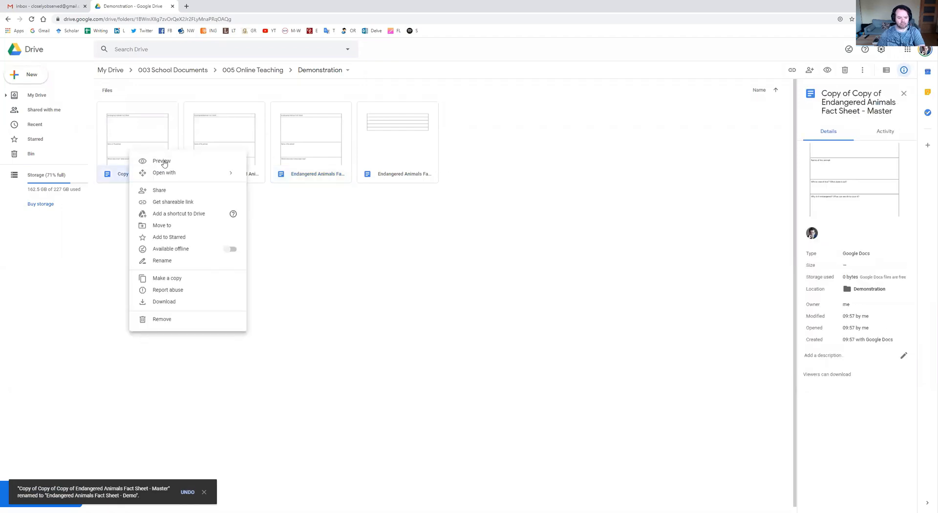
pyautogui.click(161, 260)
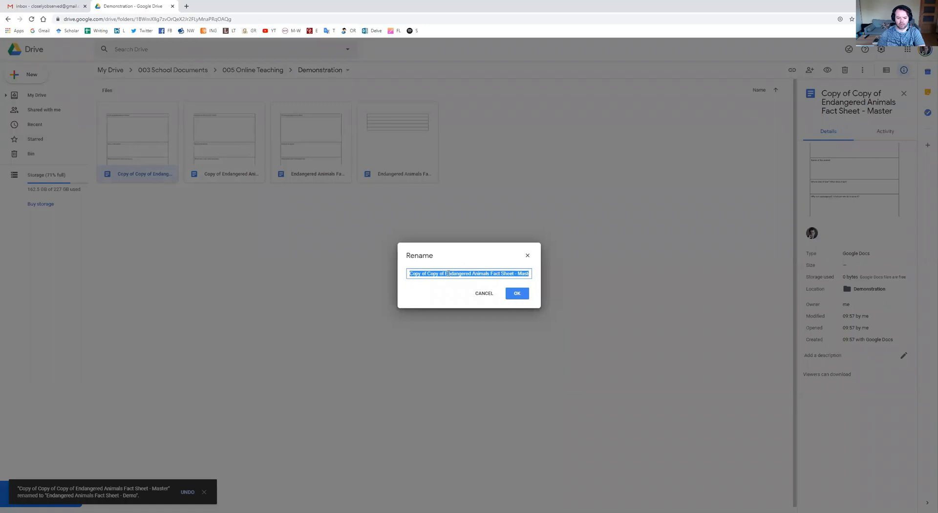
pyautogui.write('Endangered Animals Fact Sheet - Master')
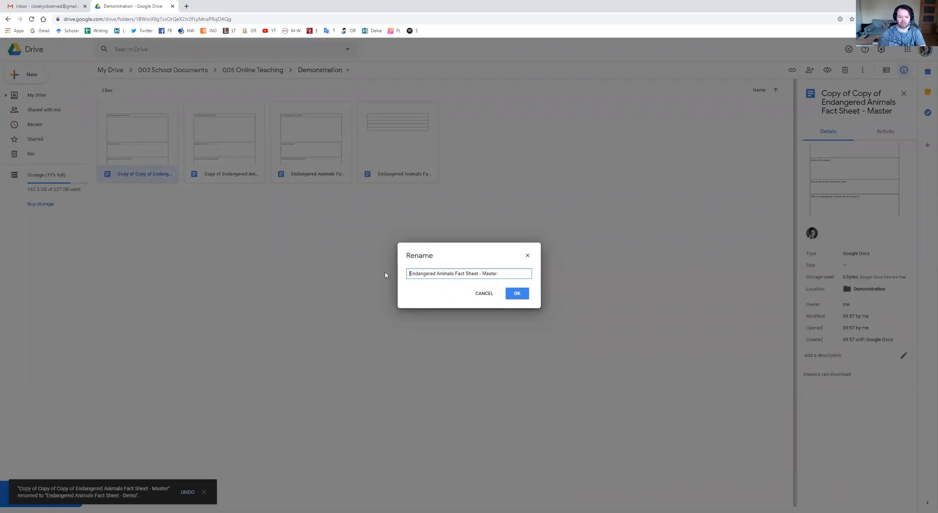
pyautogui.doubleClick(490, 273)
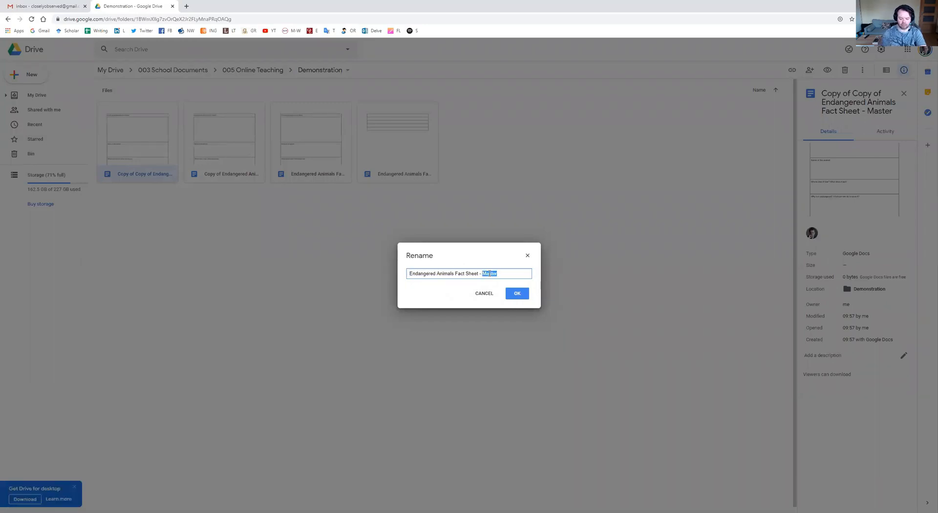
pyautogui.write('Group')
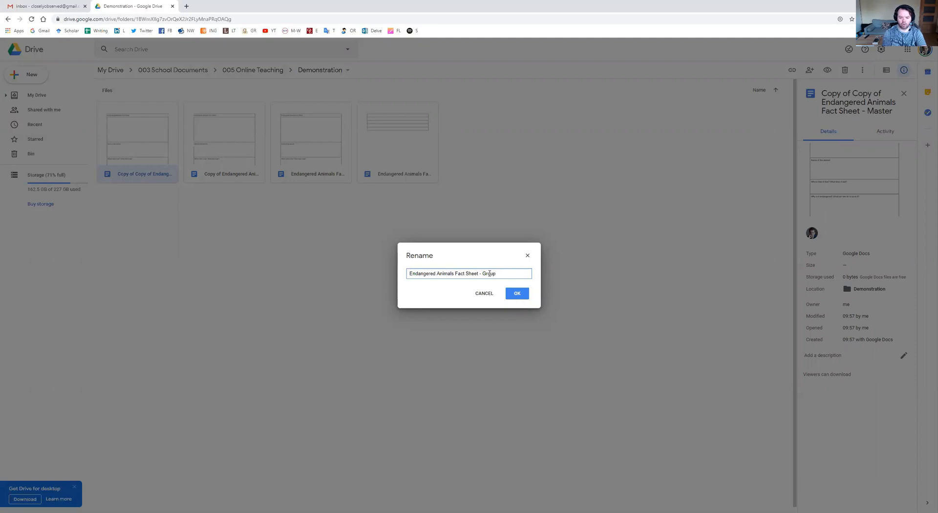
pyautogui.click(517, 293)
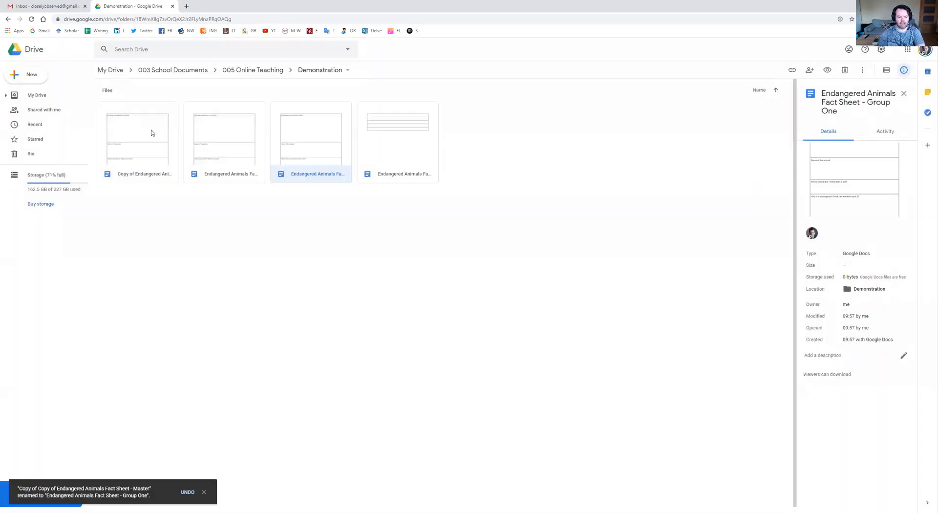
# Step: Rename the last copy to 'Endangered Animals Fact Sheet - Group 2' and select it
pyautogui.rightClick(138, 135)
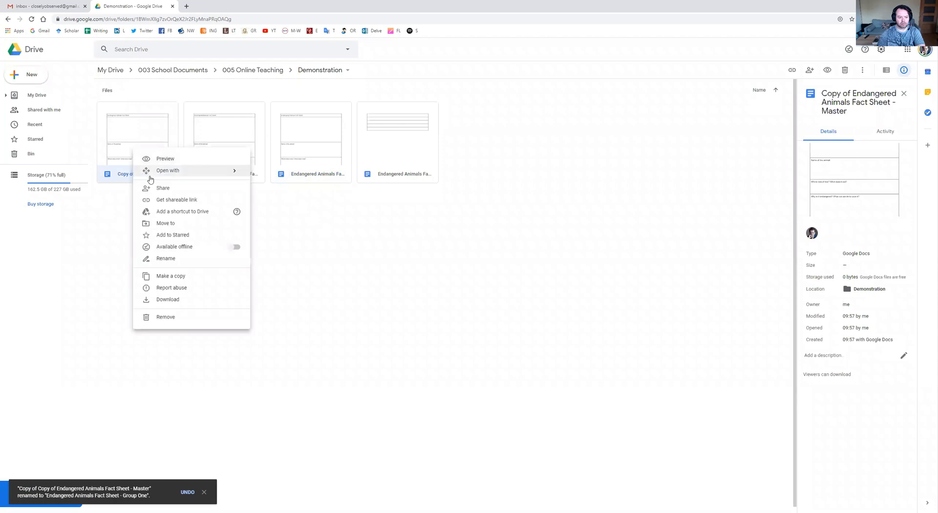
pyautogui.click(166, 258)
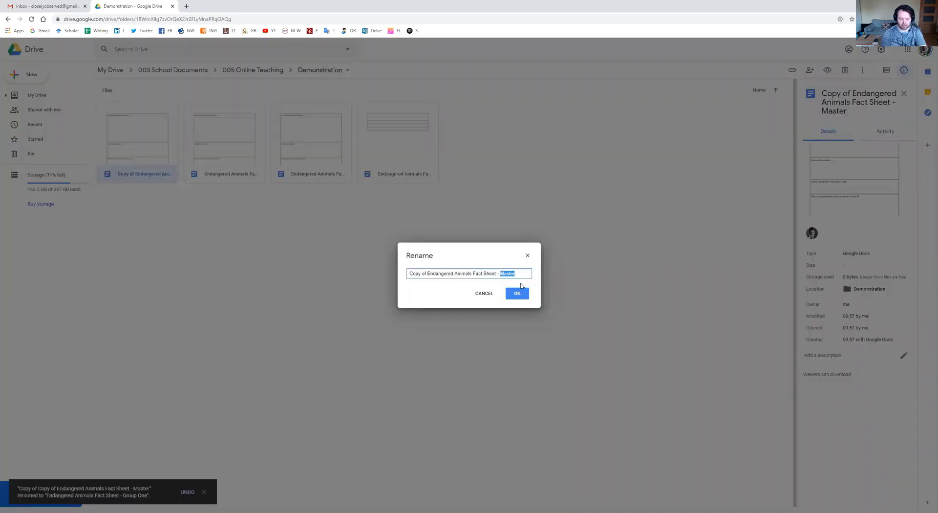
pyautogui.write('Group 2')
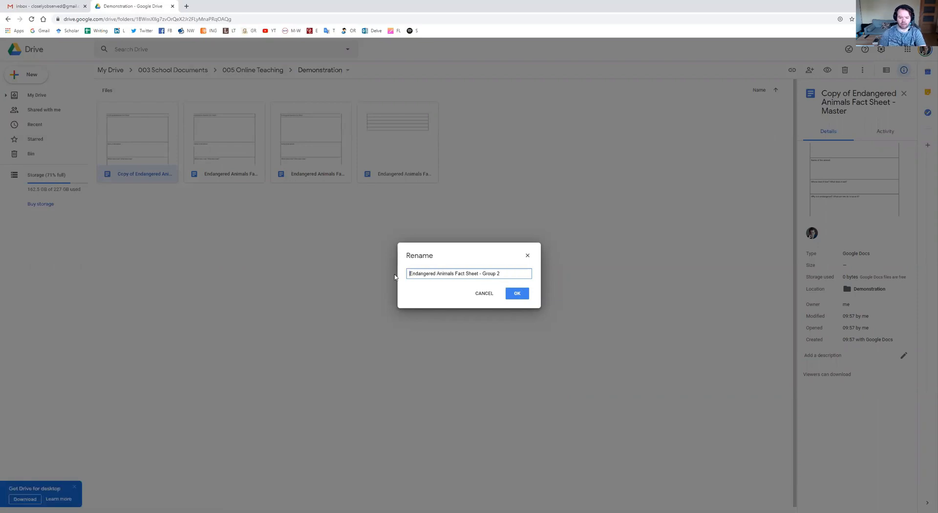
pyautogui.click(516, 293)
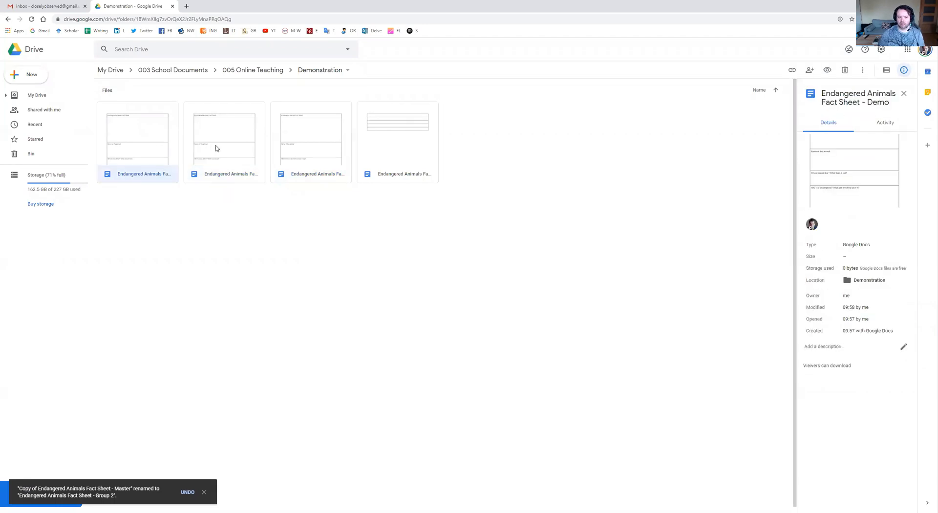
pyautogui.click(224, 142)
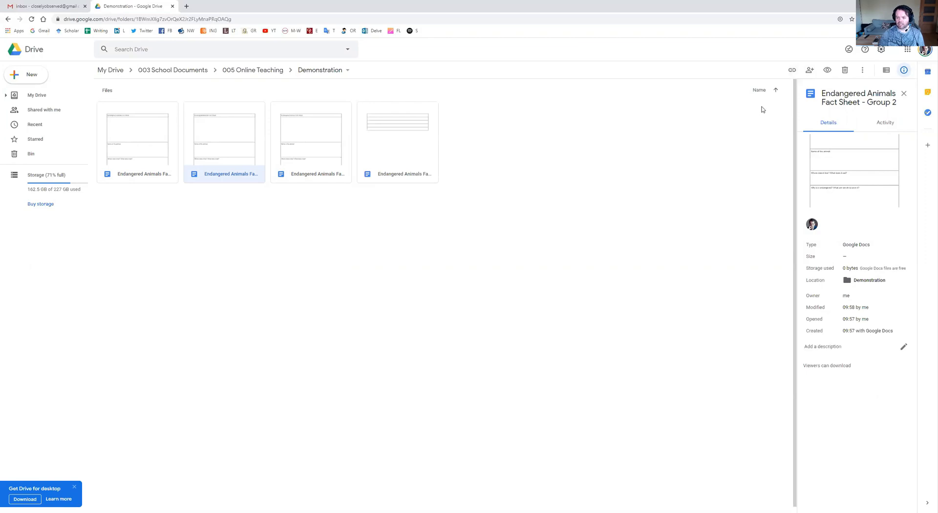
pyautogui.moveTo(793, 71)
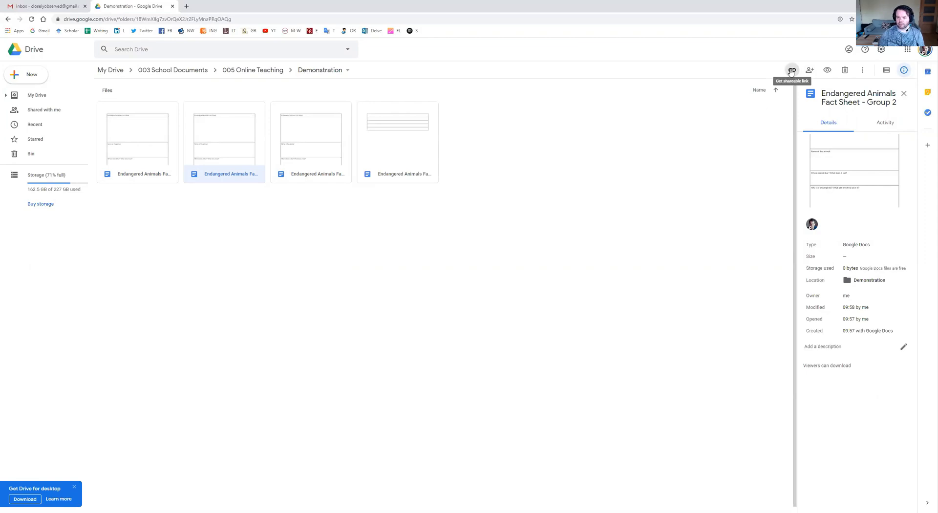
# Step: Set Group 2 sharing to 'Anyone with the link can edit', then get Group One's shareable link
pyautogui.click(793, 70)
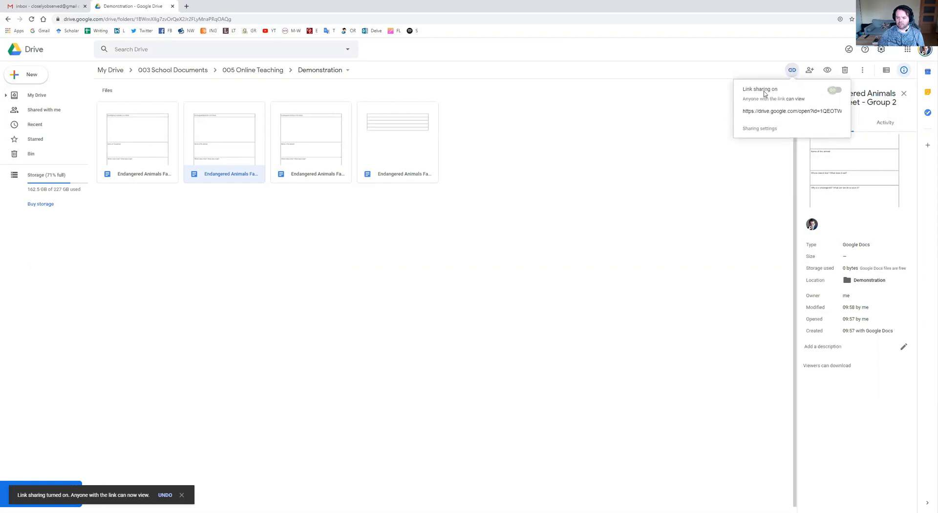
pyautogui.click(836, 90)
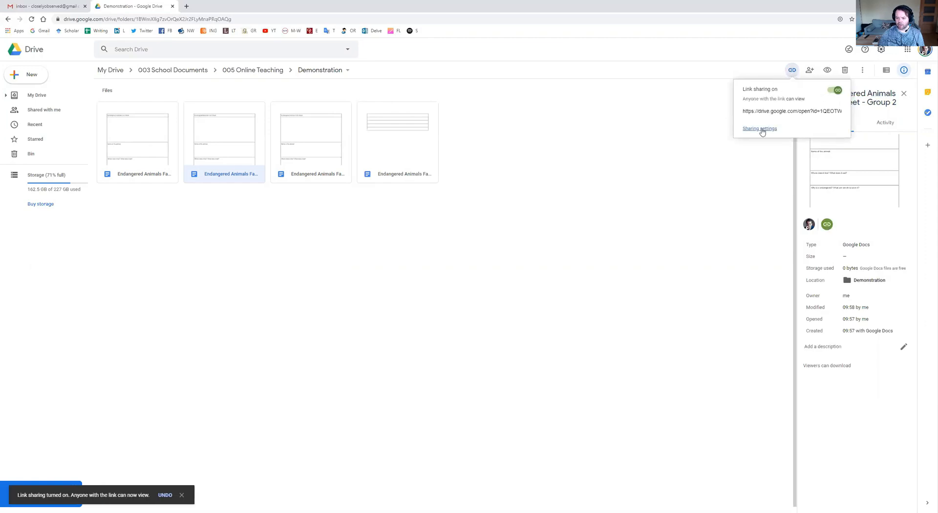
pyautogui.click(760, 128)
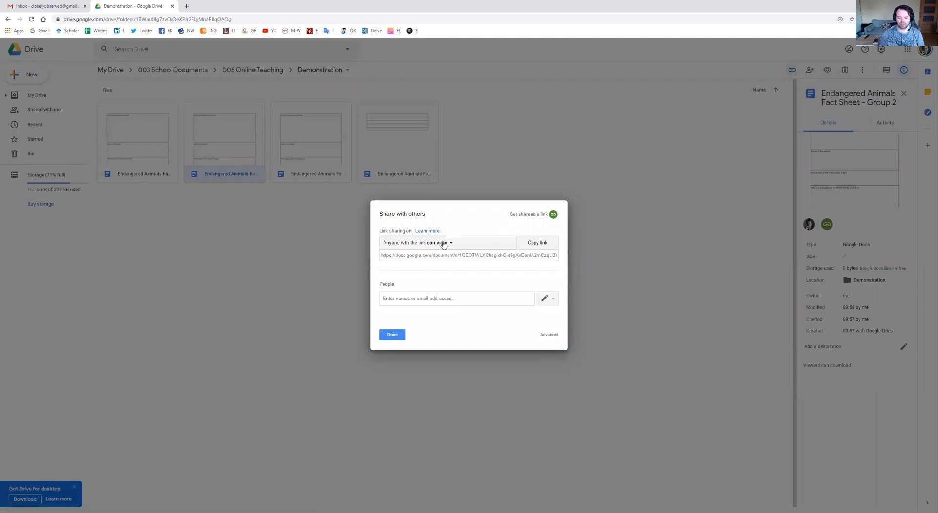
pyautogui.click(443, 242)
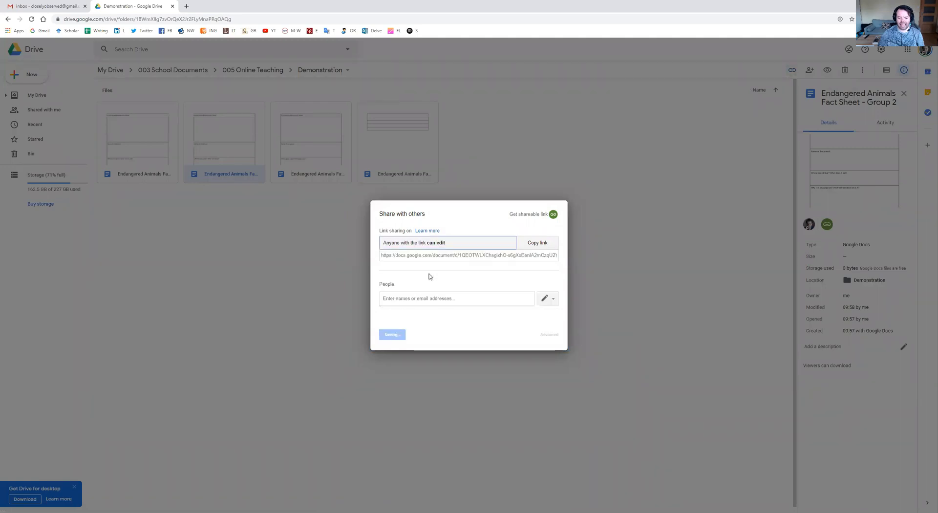
pyautogui.click(391, 334)
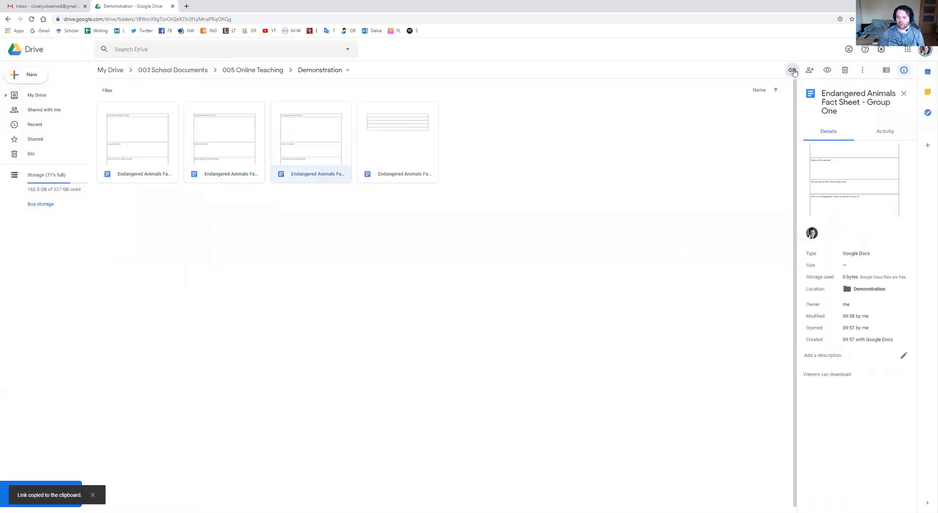
pyautogui.click(792, 70)
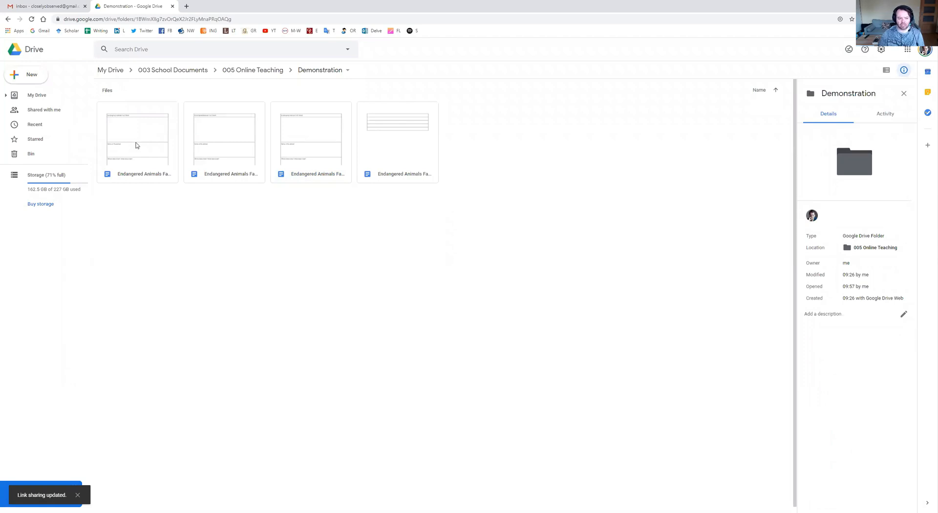
# Step: Open the 'Endangered Animals Fact Sheet - Demo' document in Google Docs
pyautogui.doubleClick(138, 135)
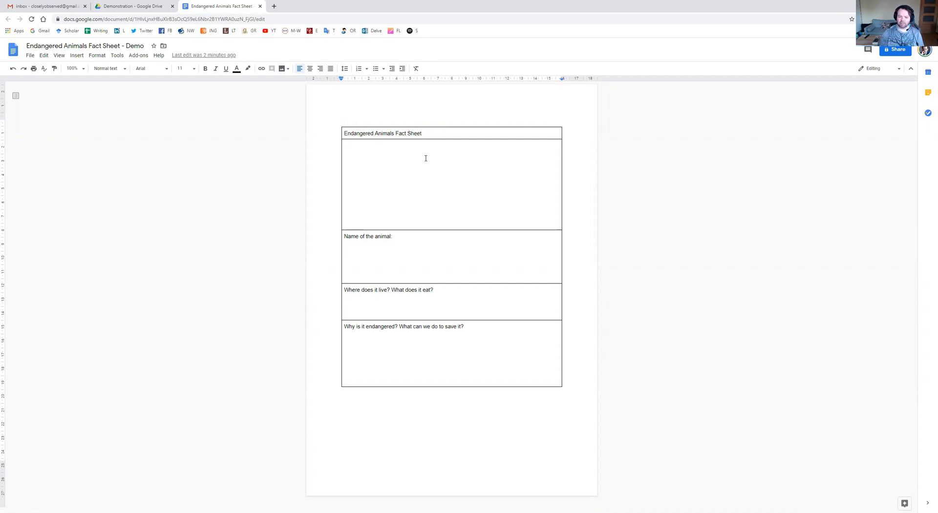
pyautogui.moveTo(407, 183)
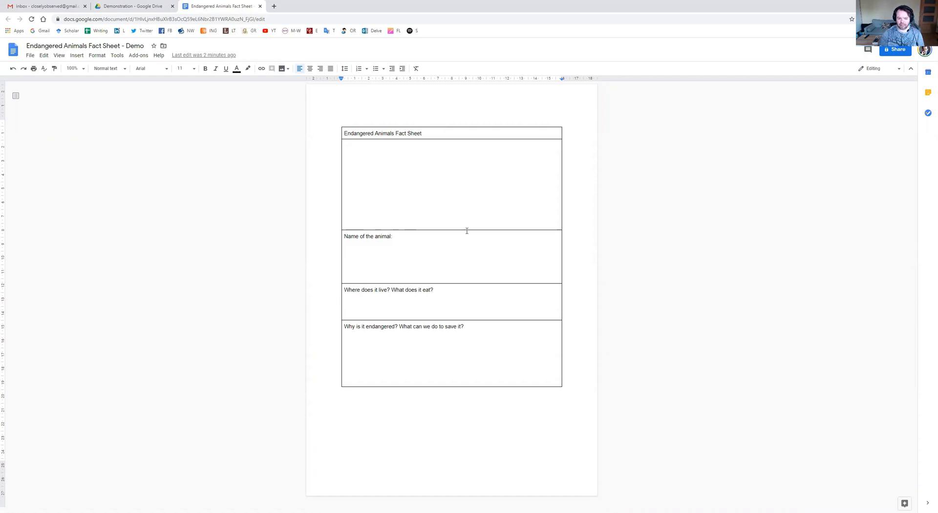
pyautogui.moveTo(302, 162)
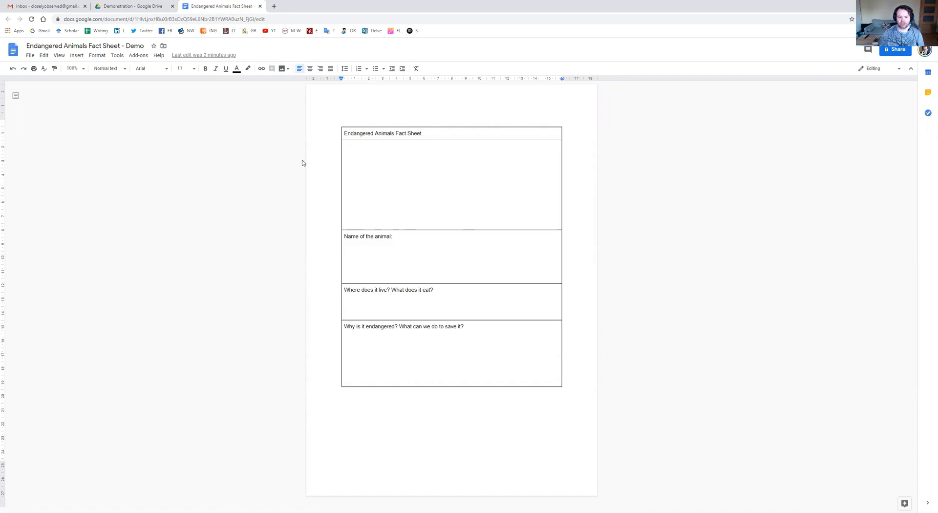
pyautogui.moveTo(273, 6)
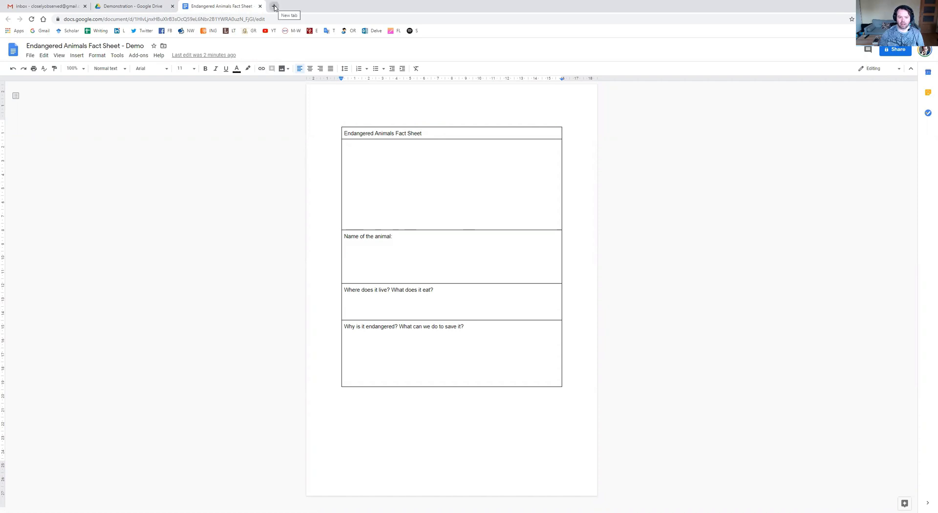
# Step: Search 'endangered animals in england' in a new tab and choose the Scottish wildcat result
pyautogui.click(274, 6)
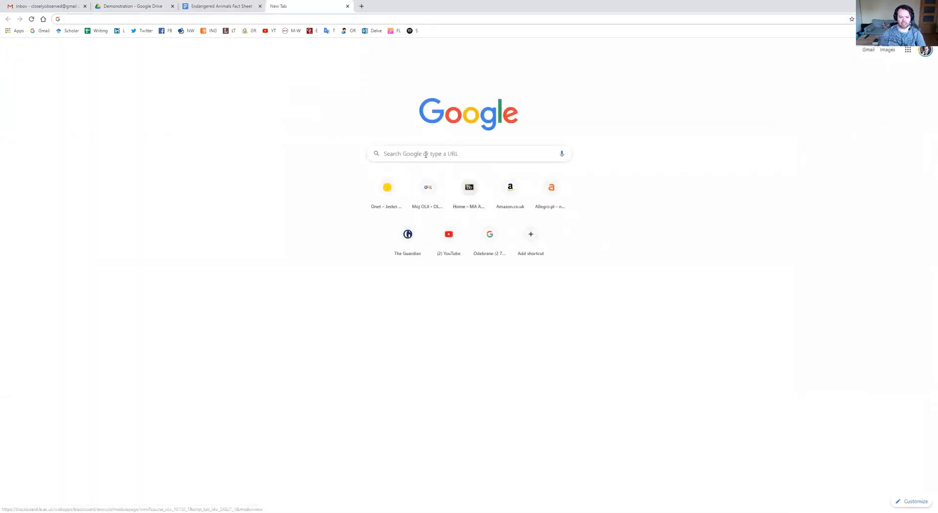
pyautogui.write('endangered animals in england')
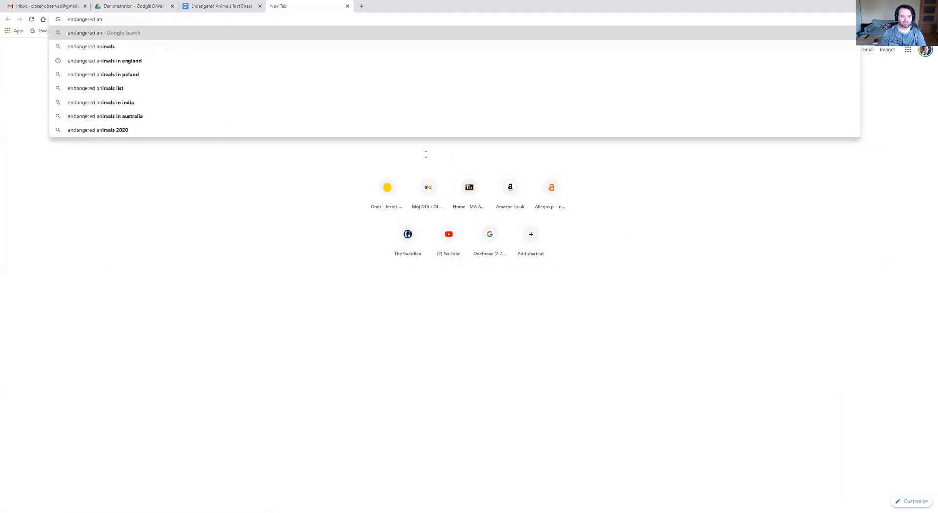
pyautogui.click(105, 61)
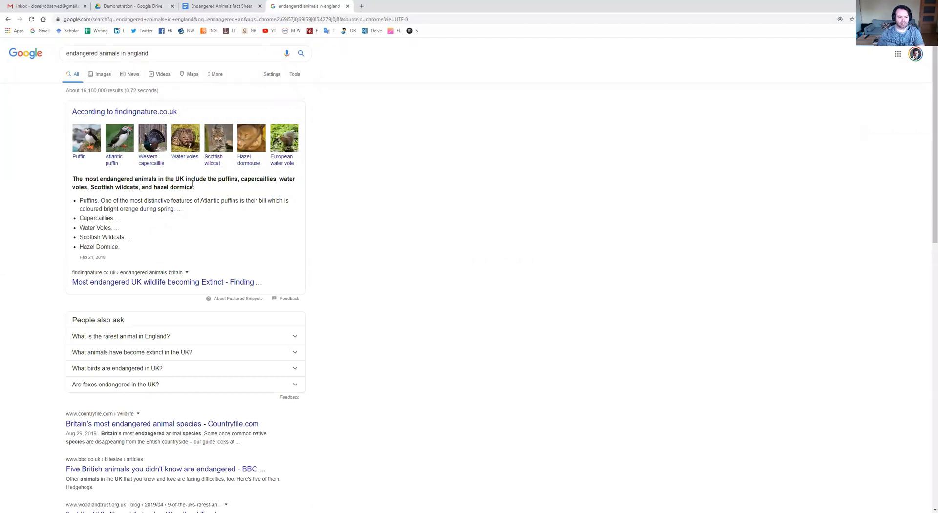
pyautogui.moveTo(185, 141)
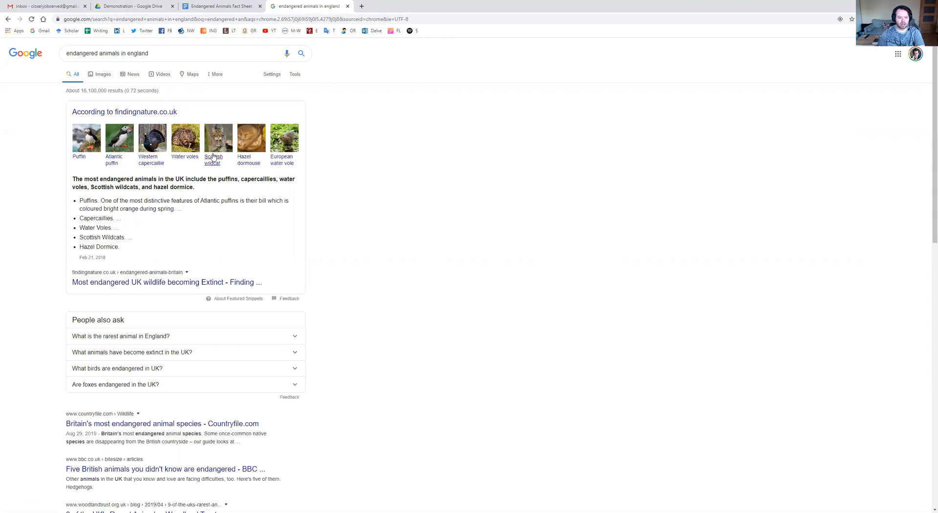
pyautogui.click(218, 138)
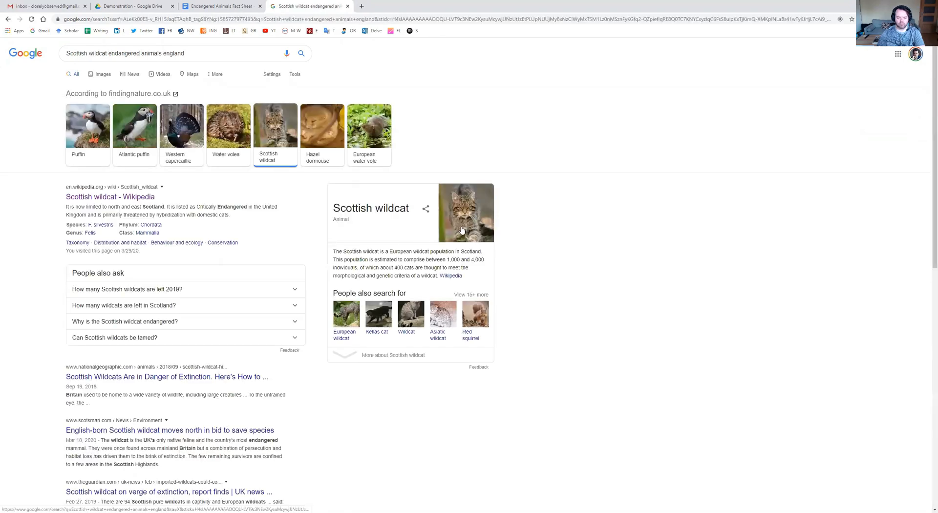
pyautogui.click(221, 6)
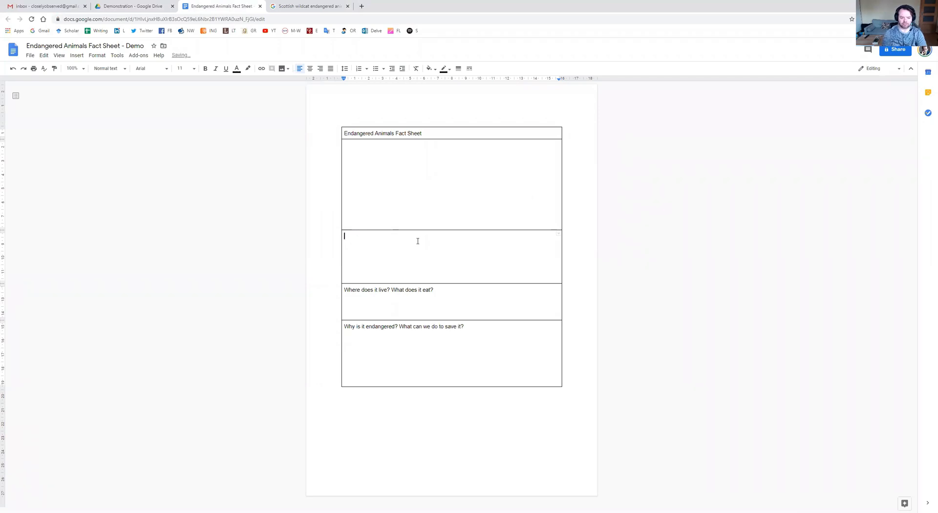
# Step: Enter 'Scottish Wildcat' in the fact sheet's name row and return to the search results
pyautogui.write('Scottish Wild')
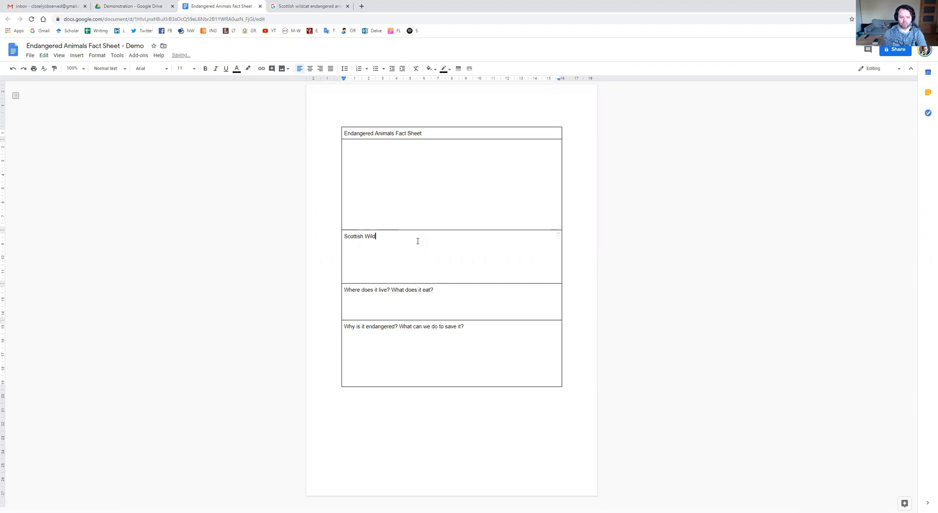
pyautogui.write('cat')
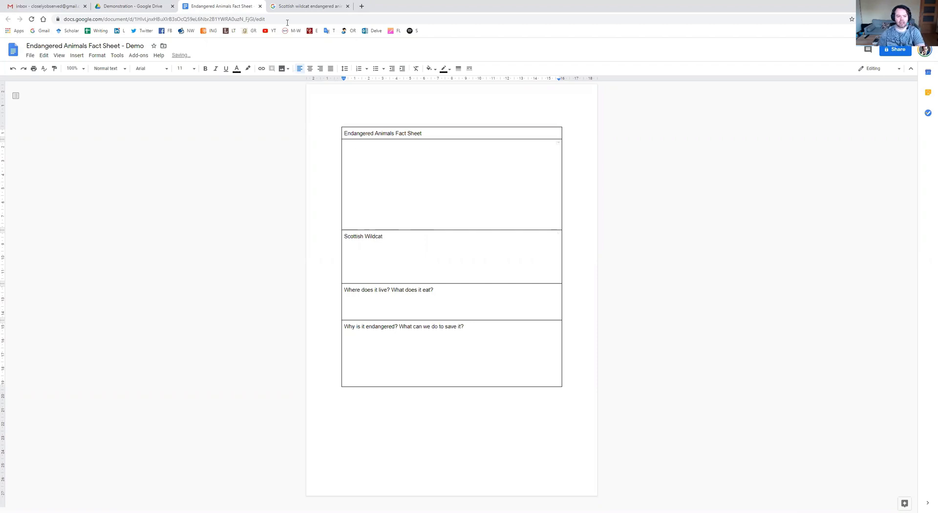
pyautogui.click(308, 6)
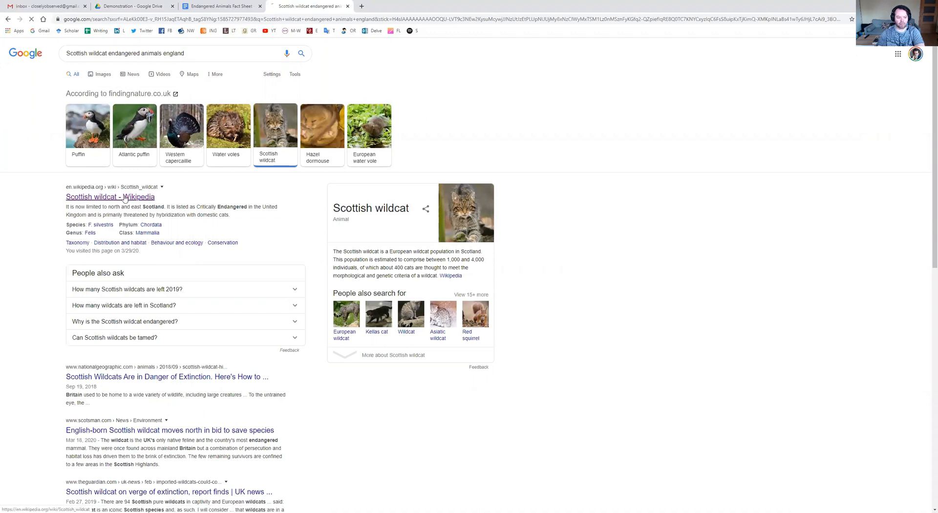
# Step: Copy the wildcat-and-kitten photo from the Scottish wildcat article into the fact sheet's top picture box
pyautogui.click(109, 197)
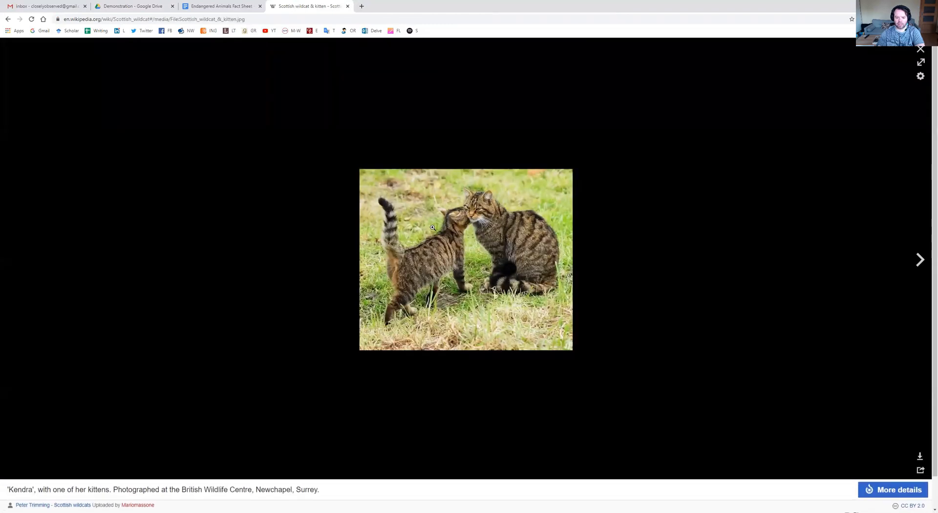
pyautogui.rightClick(432, 228)
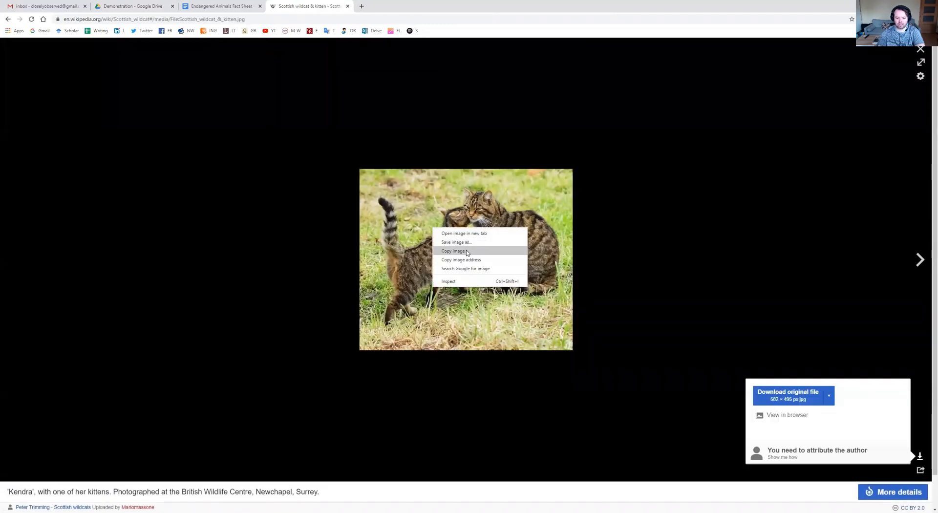
pyautogui.click(222, 6)
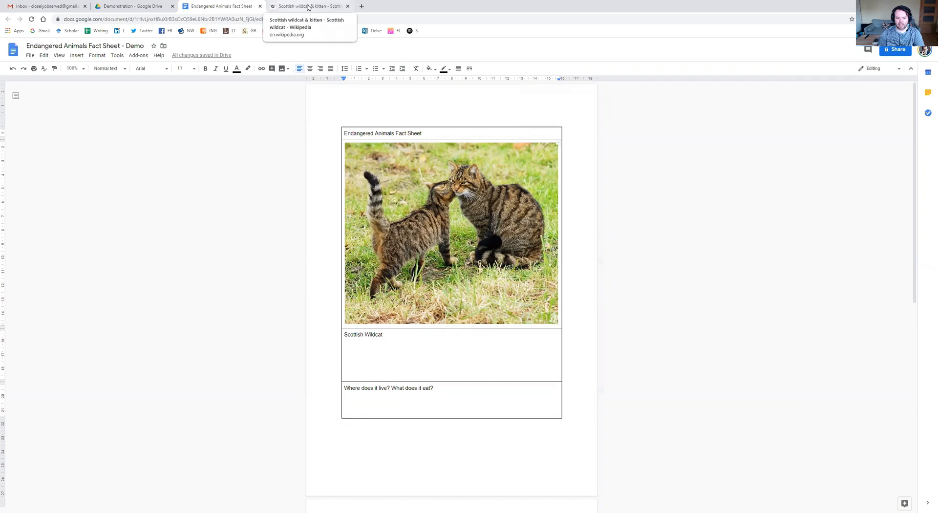
pyautogui.click(308, 6)
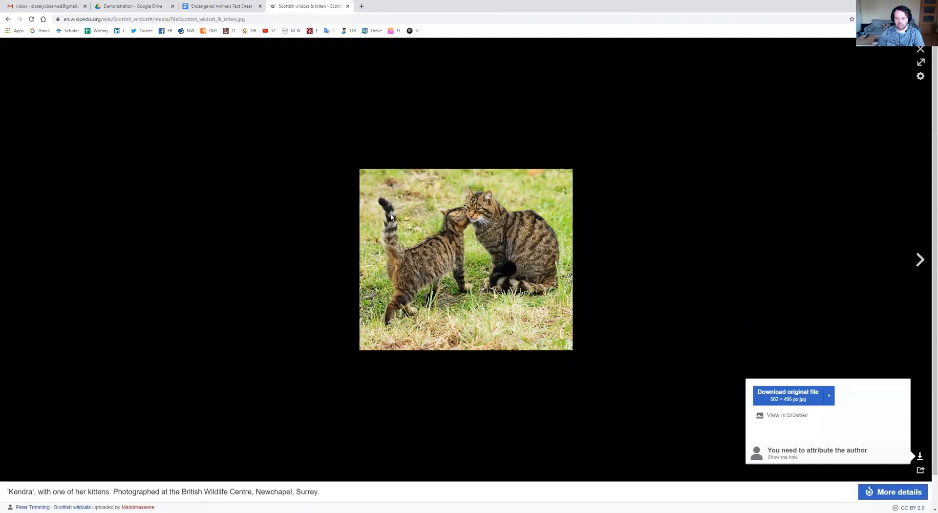
pyautogui.moveTo(8, 20)
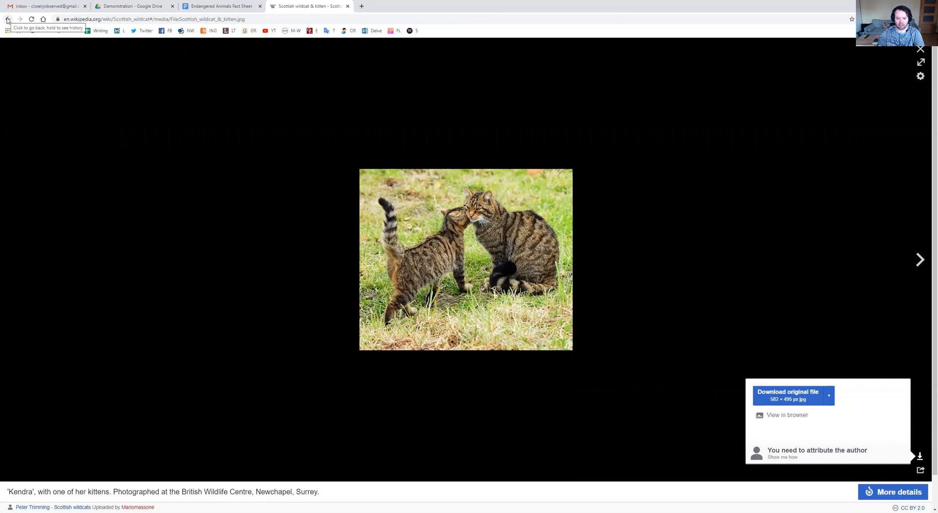
pyautogui.click(9, 18)
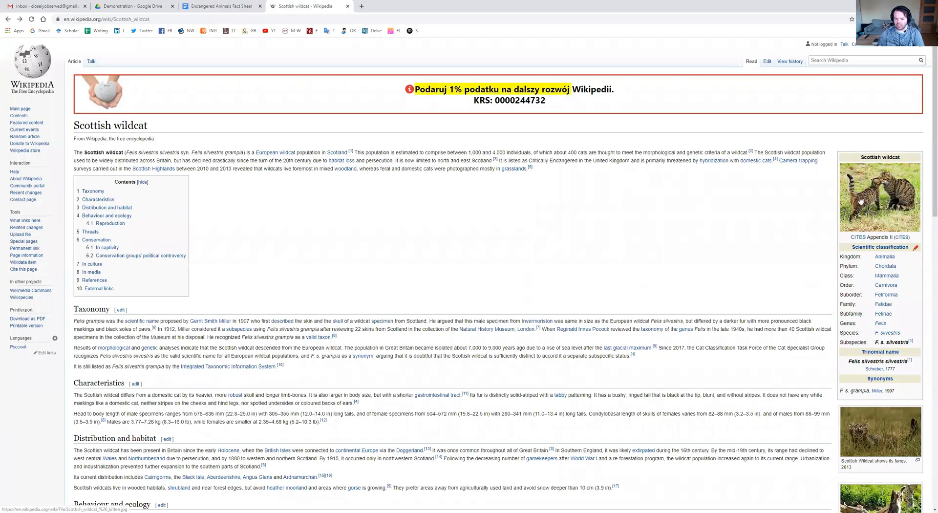
# Step: Close the Scottish wildcat Wikipedia tab, leaving the Demo fact sheet with its photo showing
pyautogui.scroll(-3)
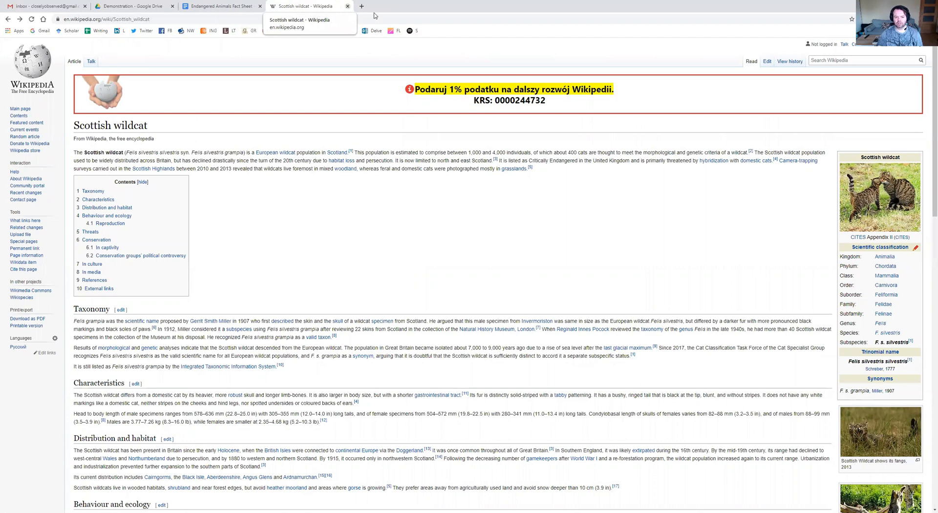
pyautogui.click(222, 6)
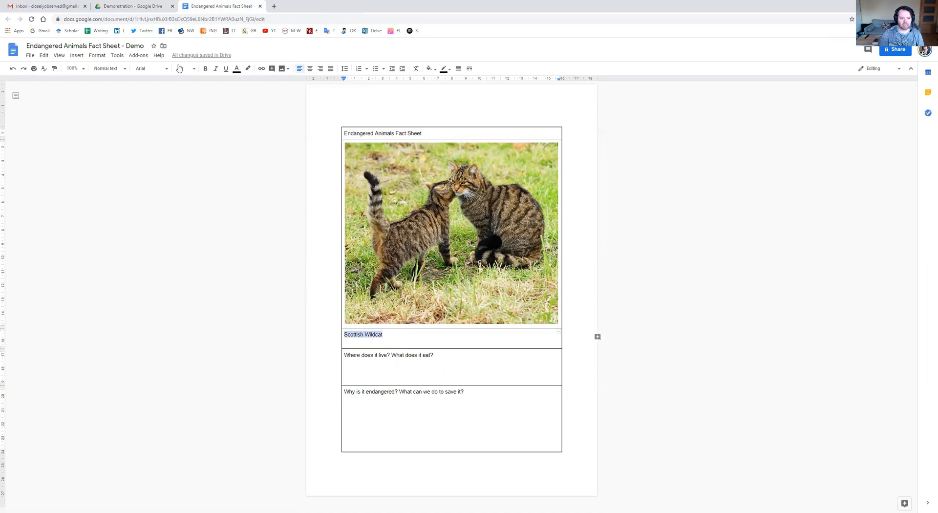
# Step: Style the Scottish Wildcat name in Merriweather, size 30, bold and centred
pyautogui.click(150, 68)
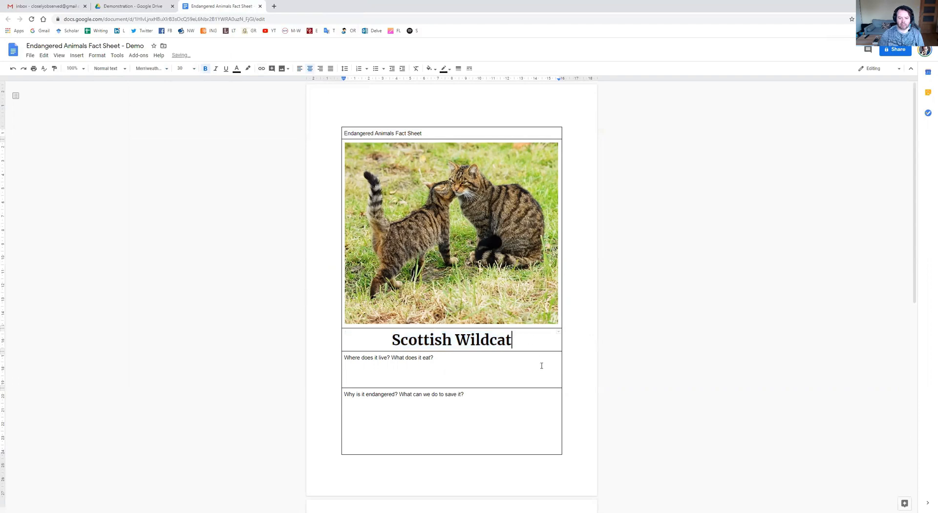
pyautogui.moveTo(531, 359)
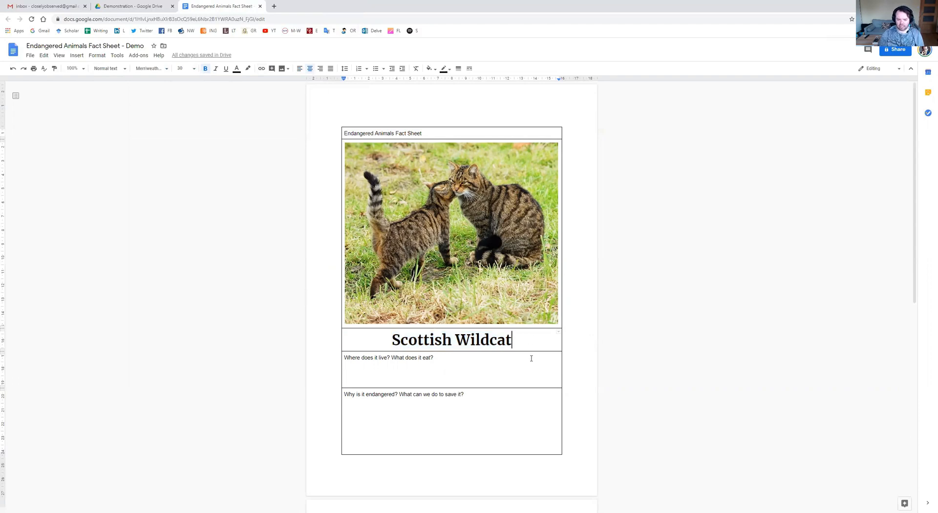
pyautogui.moveTo(217, 92)
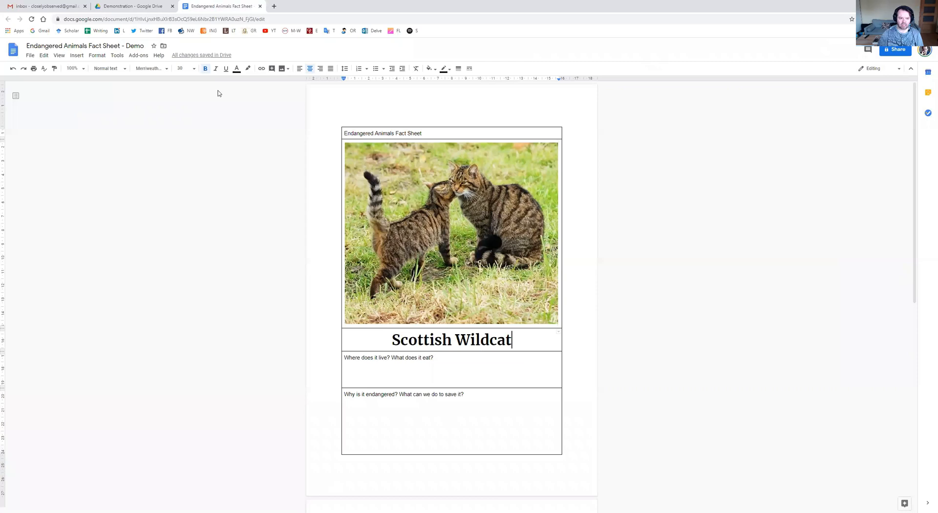
pyautogui.moveTo(133, 6)
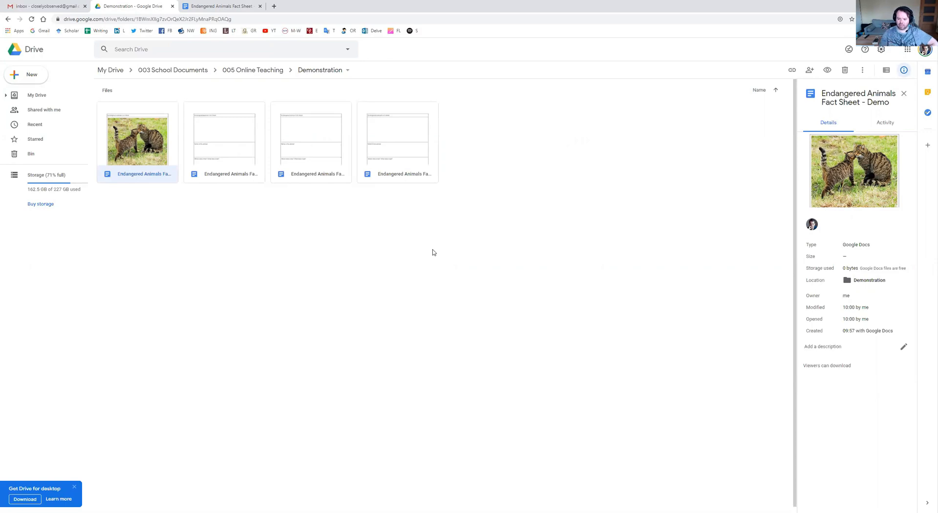
pyautogui.moveTo(236, 149)
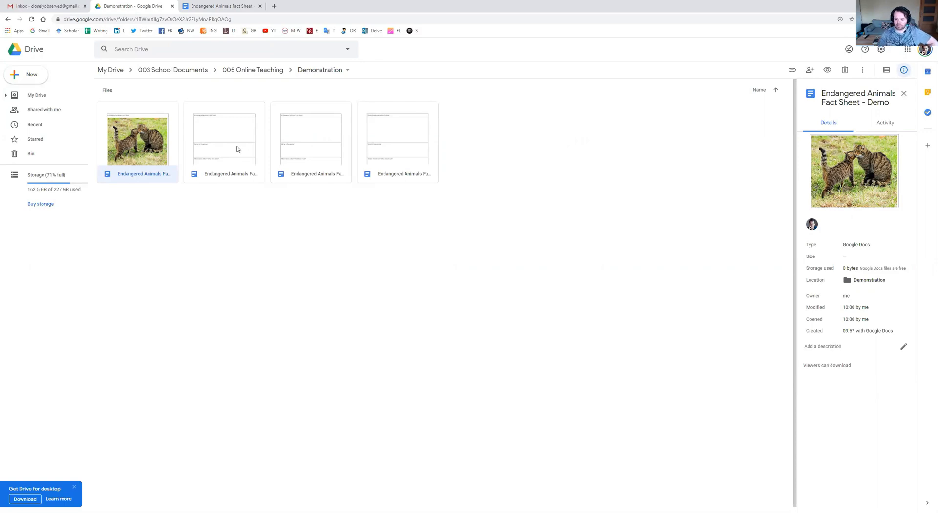
# Step: Copy the 'can edit' links for the Group 2 and Group One fact sheet copies
pyautogui.click(224, 141)
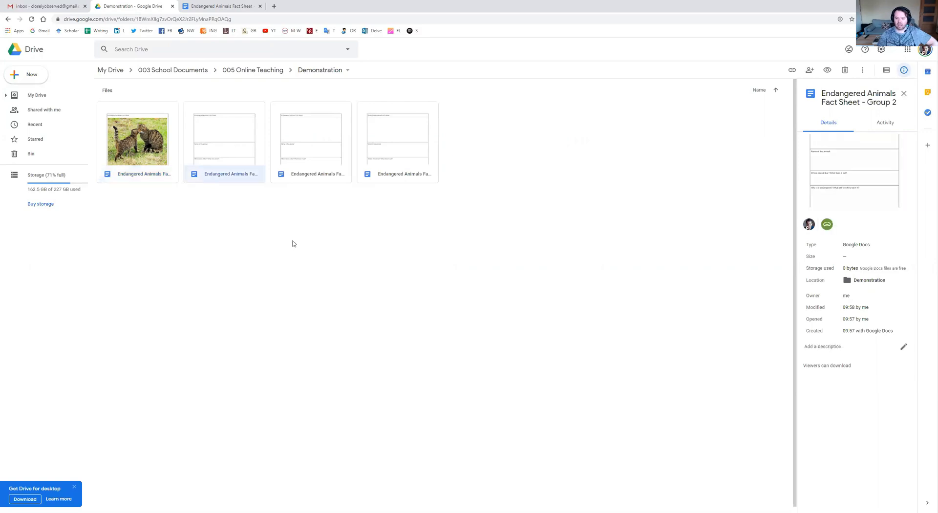
pyautogui.moveTo(301, 199)
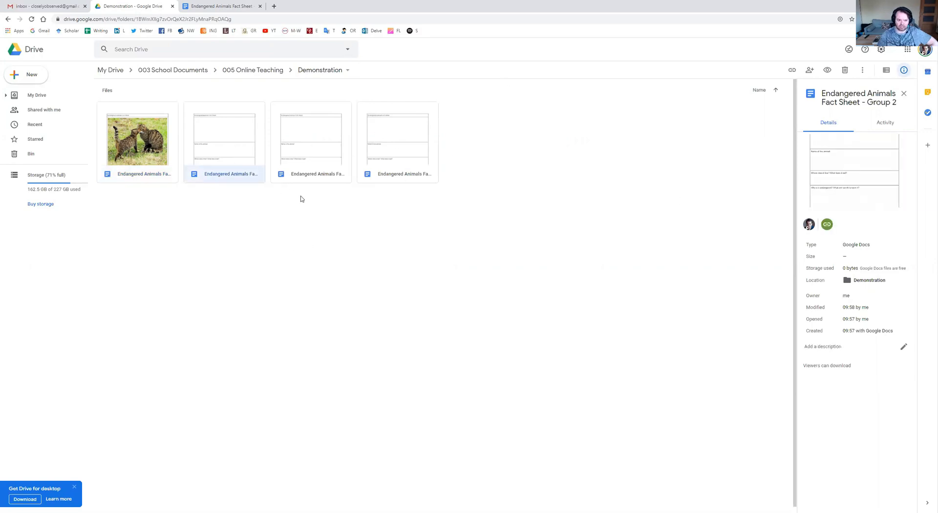
pyautogui.click(793, 71)
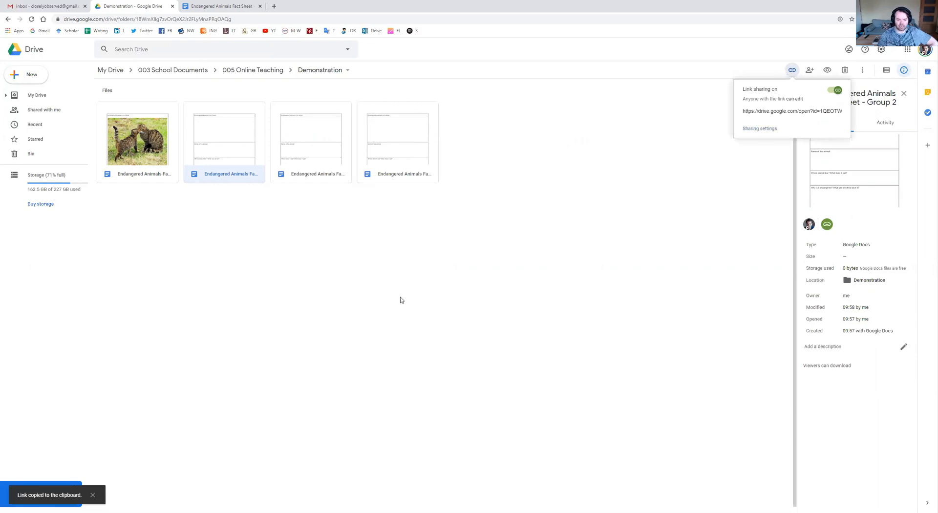
pyautogui.moveTo(468, 281)
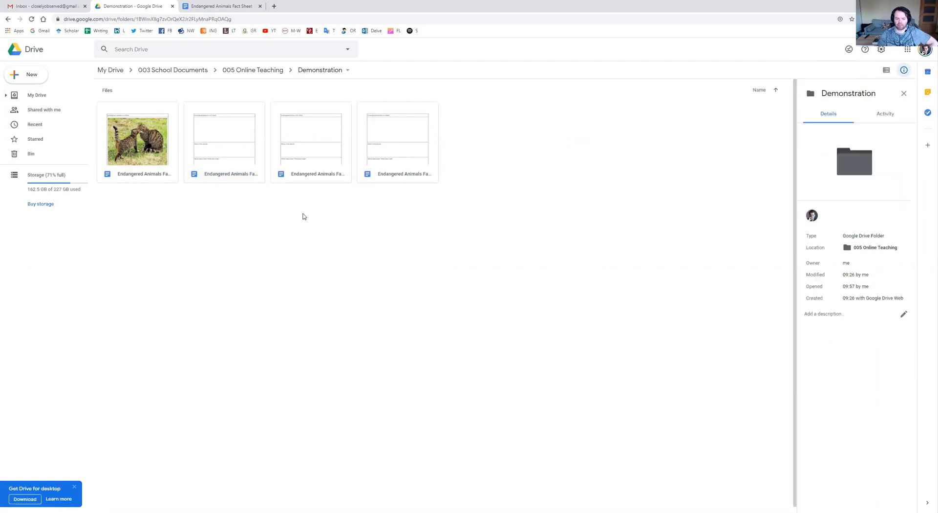
pyautogui.moveTo(353, 213)
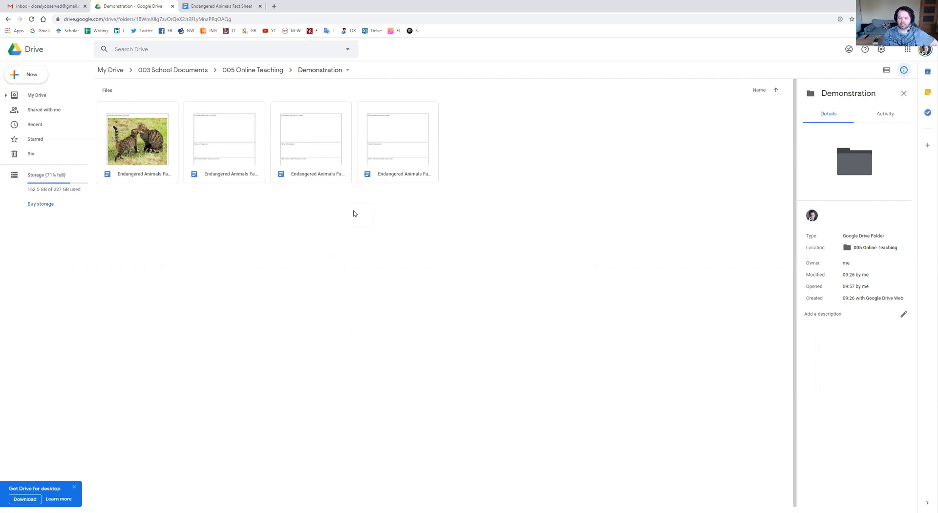
pyautogui.moveTo(478, 215)
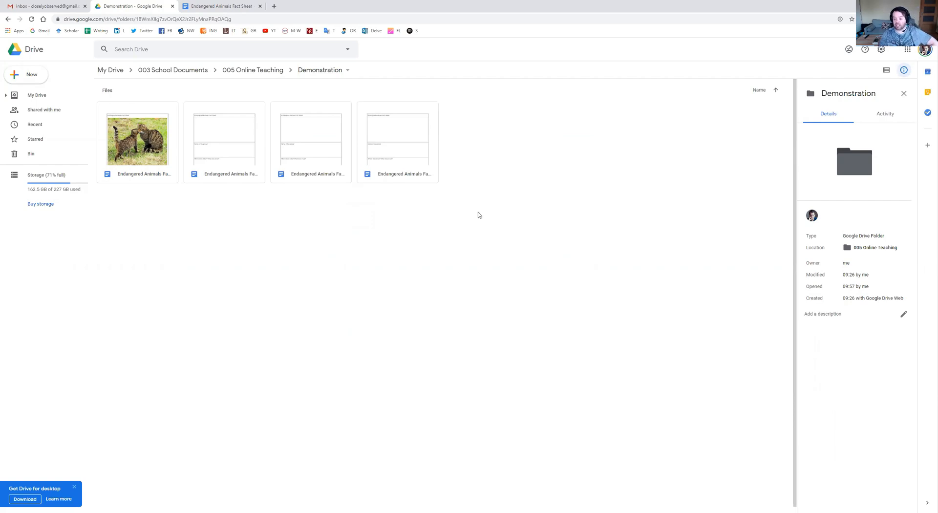
pyautogui.click(311, 141)
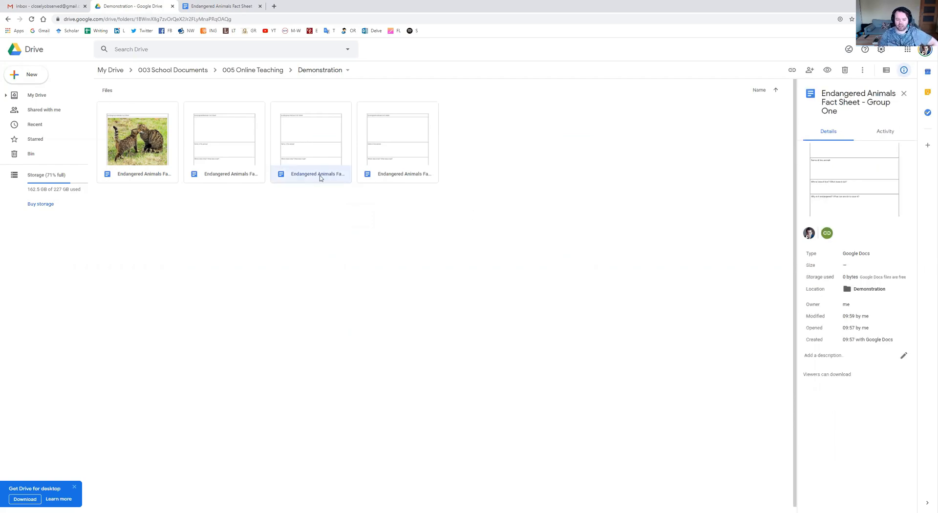
pyautogui.click(792, 71)
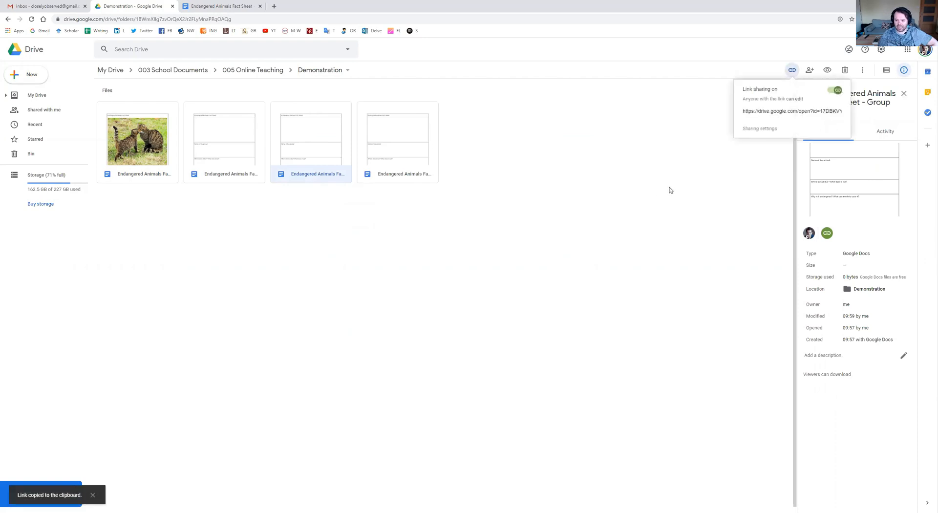
pyautogui.moveTo(477, 243)
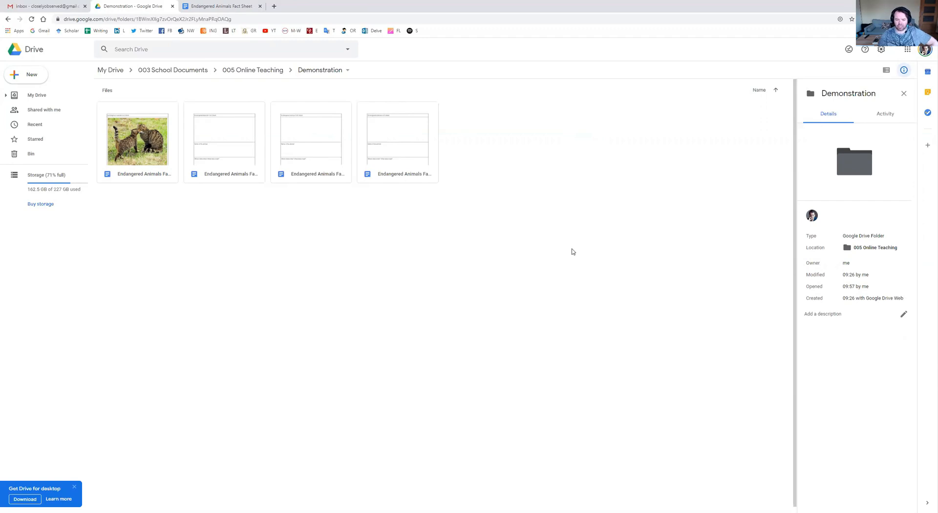
pyautogui.moveTo(607, 220)
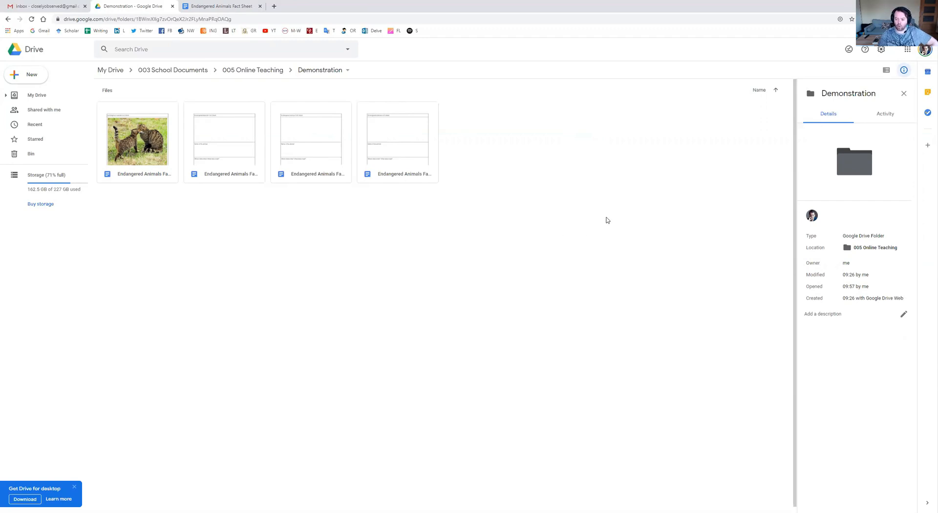
pyautogui.moveTo(379, 151)
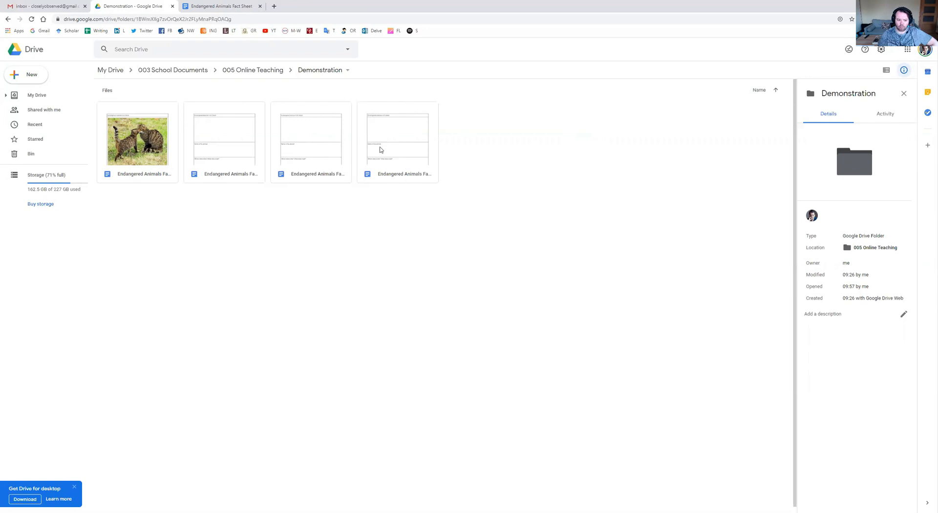
pyautogui.moveTo(205, 143)
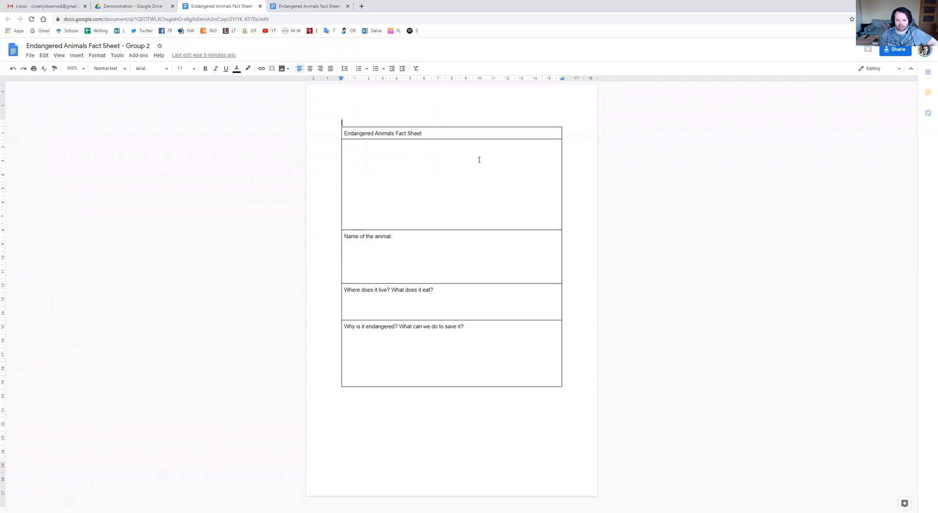
# Step: Show the Group 2 Endangered Animals Fact Sheet copy with its empty template table
pyautogui.click(133, 6)
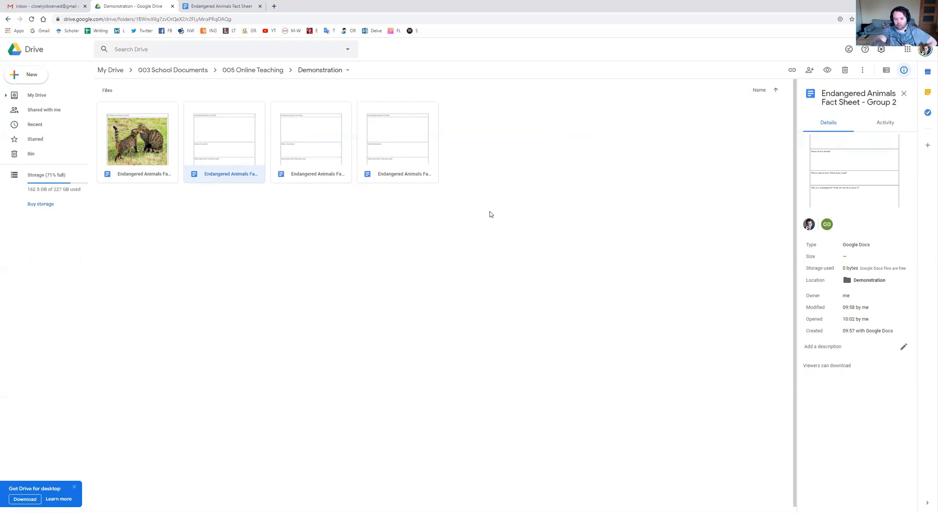
pyautogui.moveTo(414, 145)
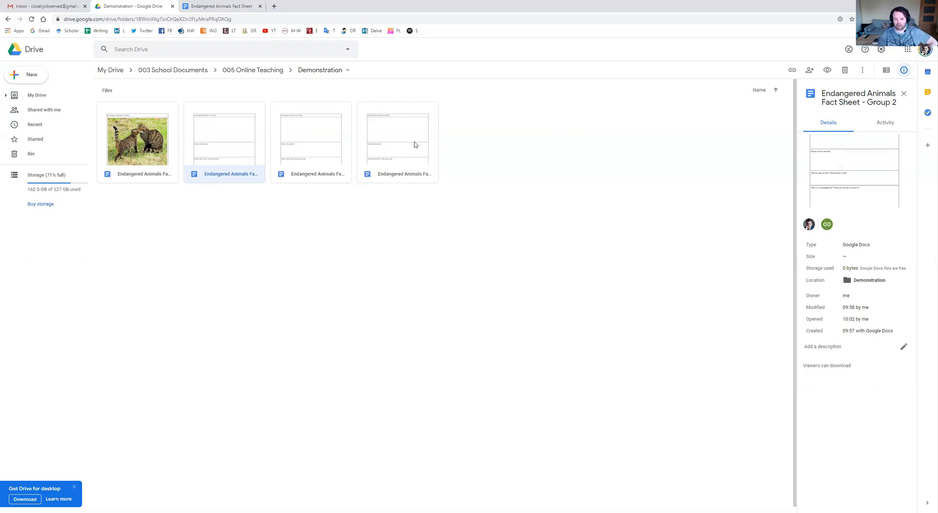
pyautogui.moveTo(484, 267)
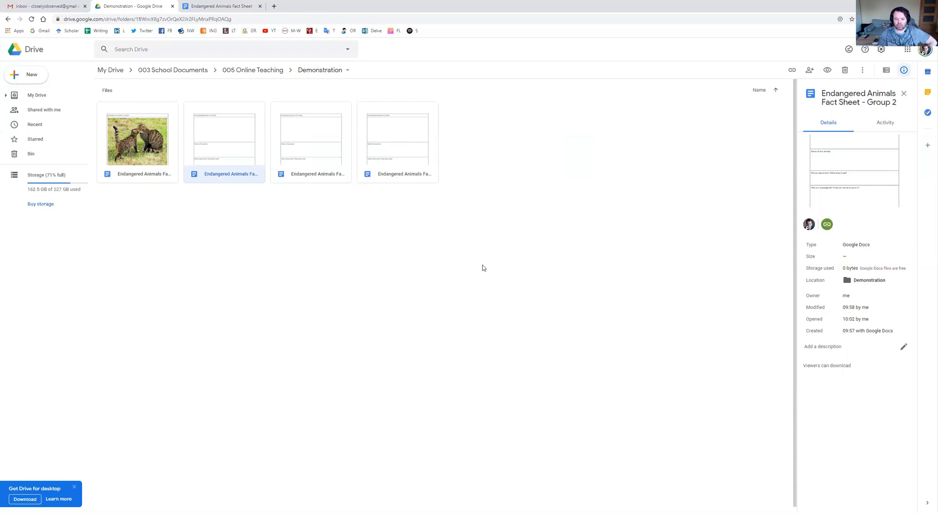
pyautogui.moveTo(431, 262)
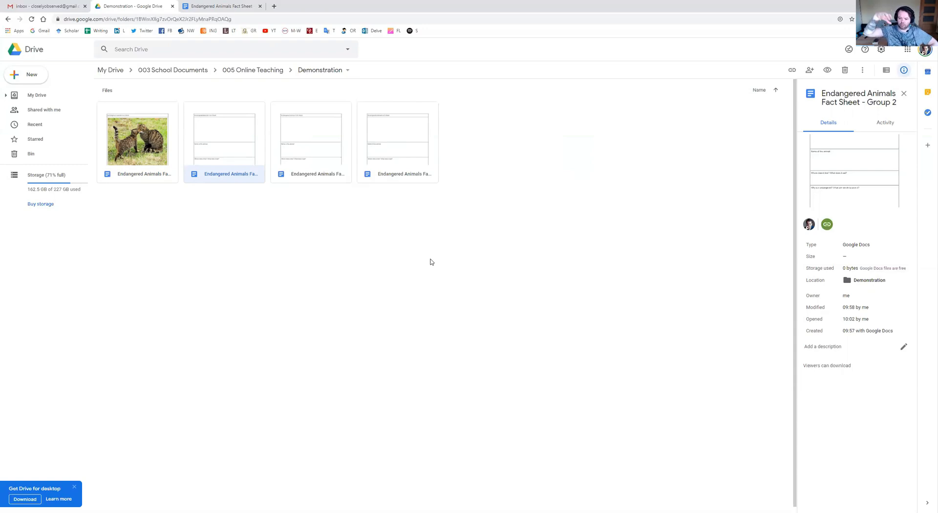
pyautogui.moveTo(301, 209)
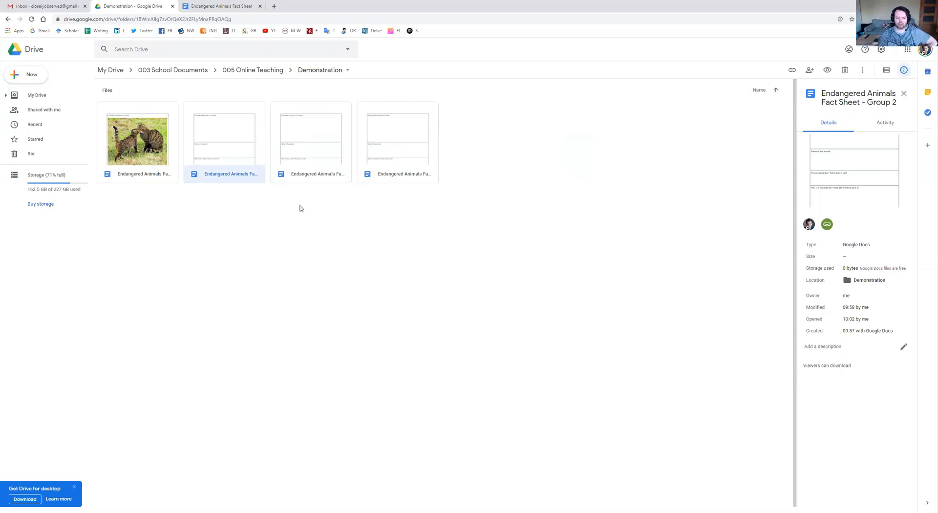
pyautogui.moveTo(252, 70)
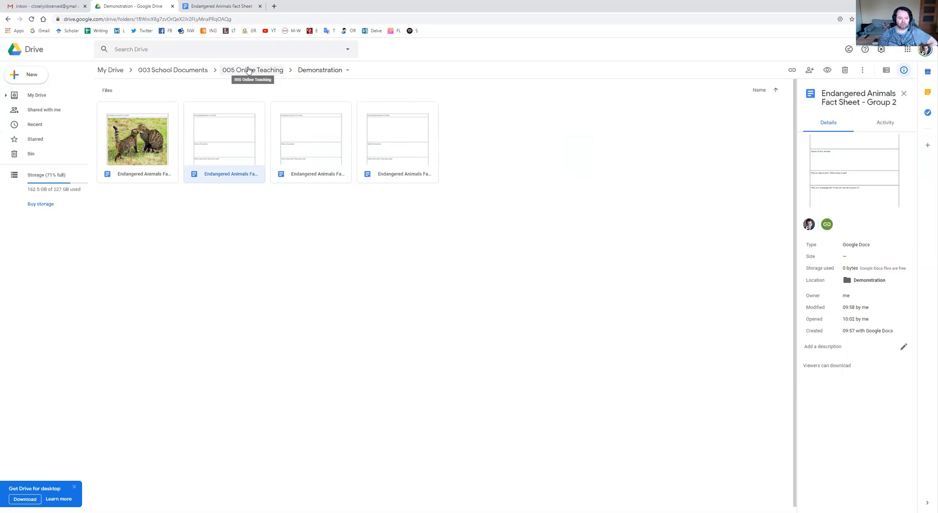
# Step: Navigate from 005 Online Teaching into Group Classes / TH 41 and open the rhino fact sheet
pyautogui.click(252, 70)
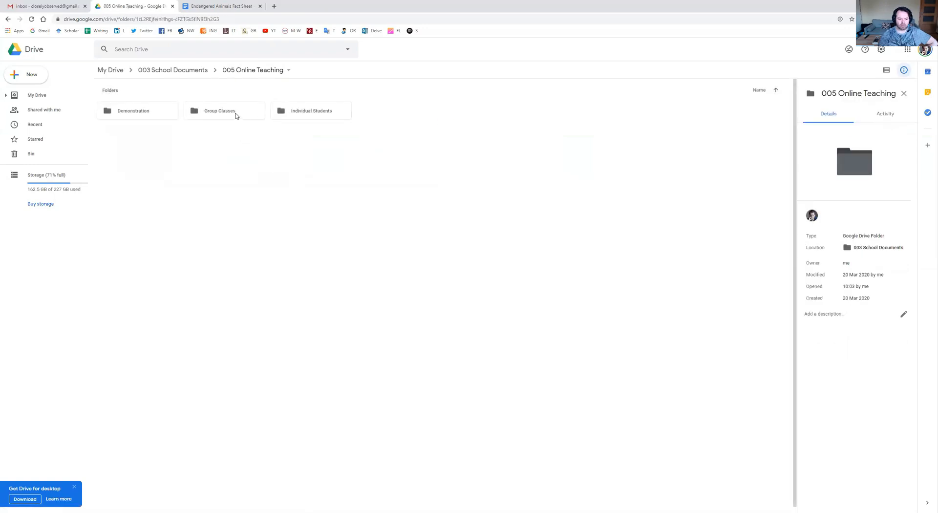
pyautogui.doubleClick(225, 110)
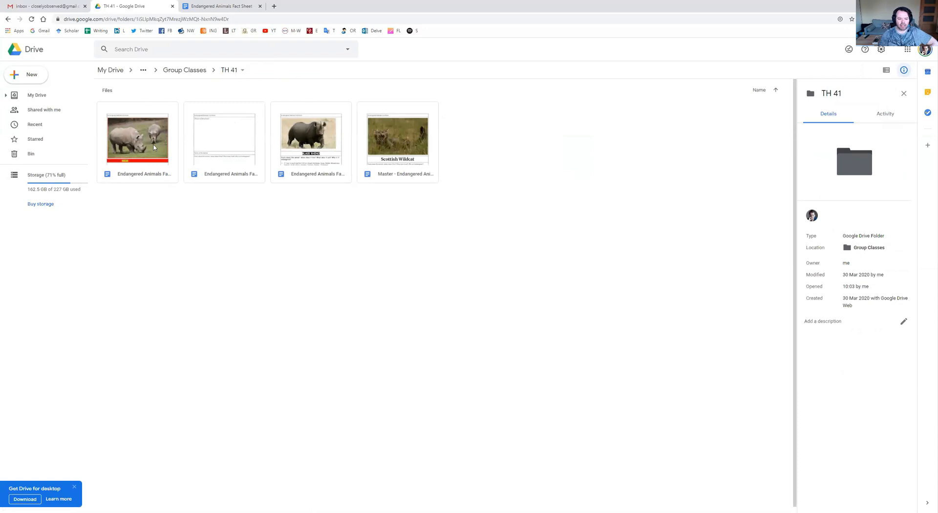
pyautogui.doubleClick(138, 137)
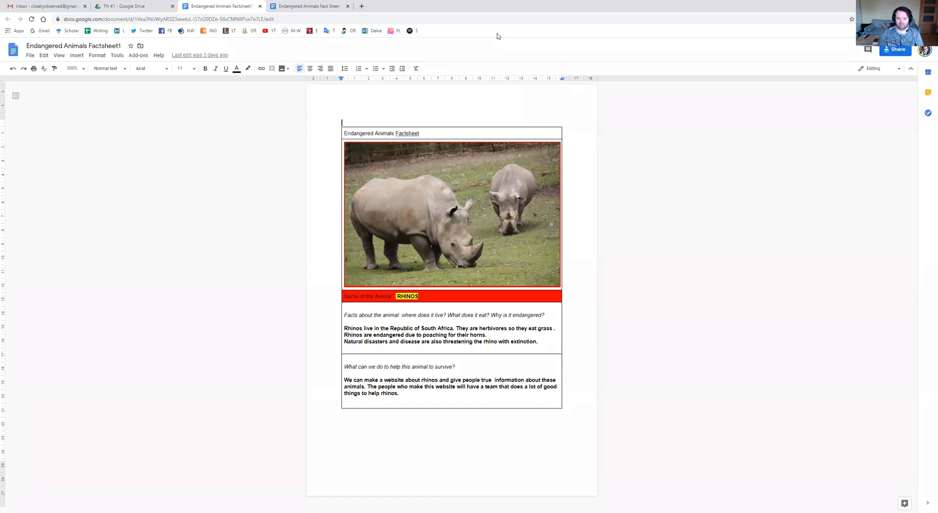
pyautogui.moveTo(384, 309)
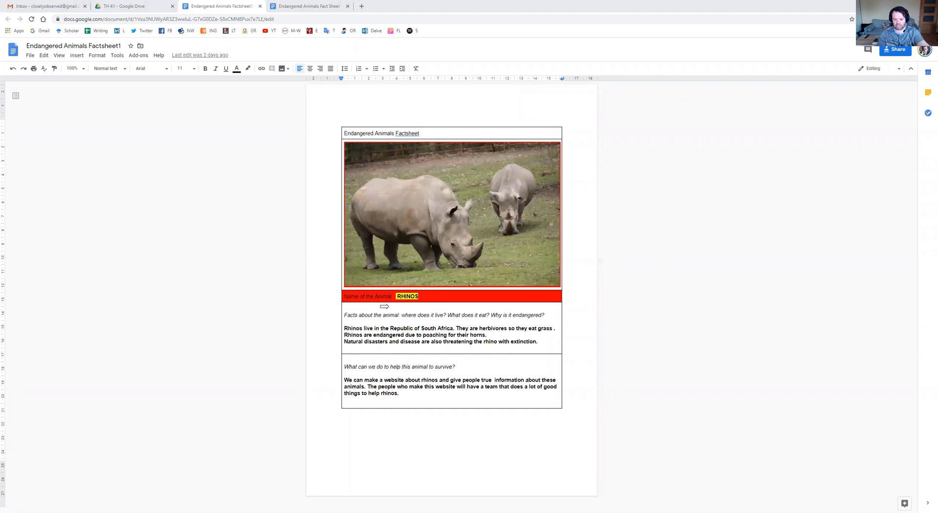
pyautogui.moveTo(337, 314)
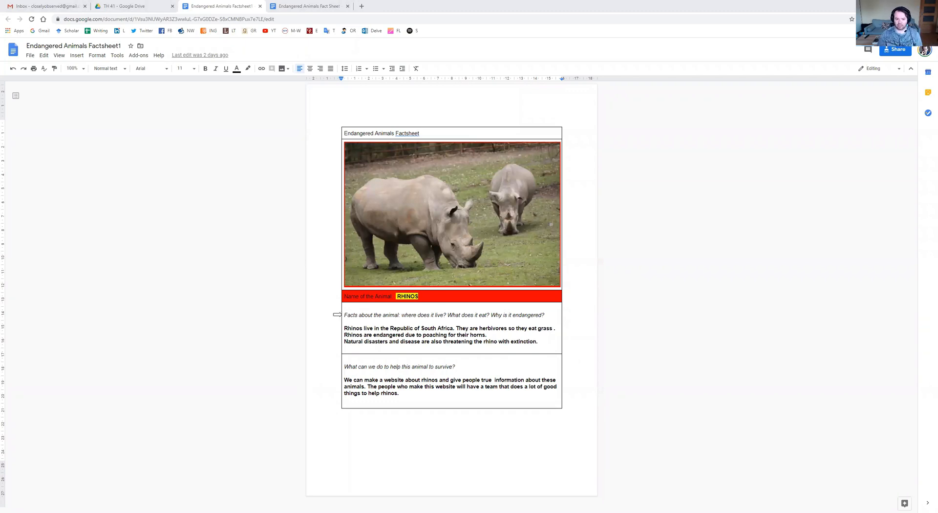